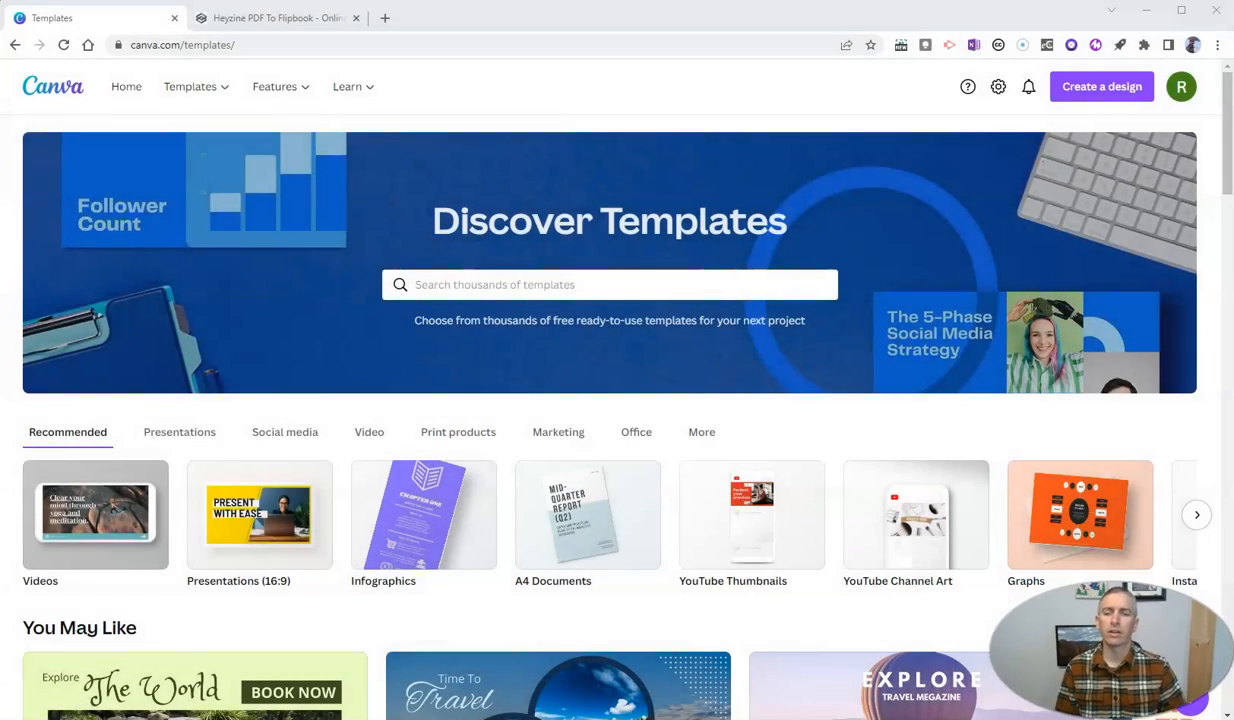
mouse_move(192, 620)
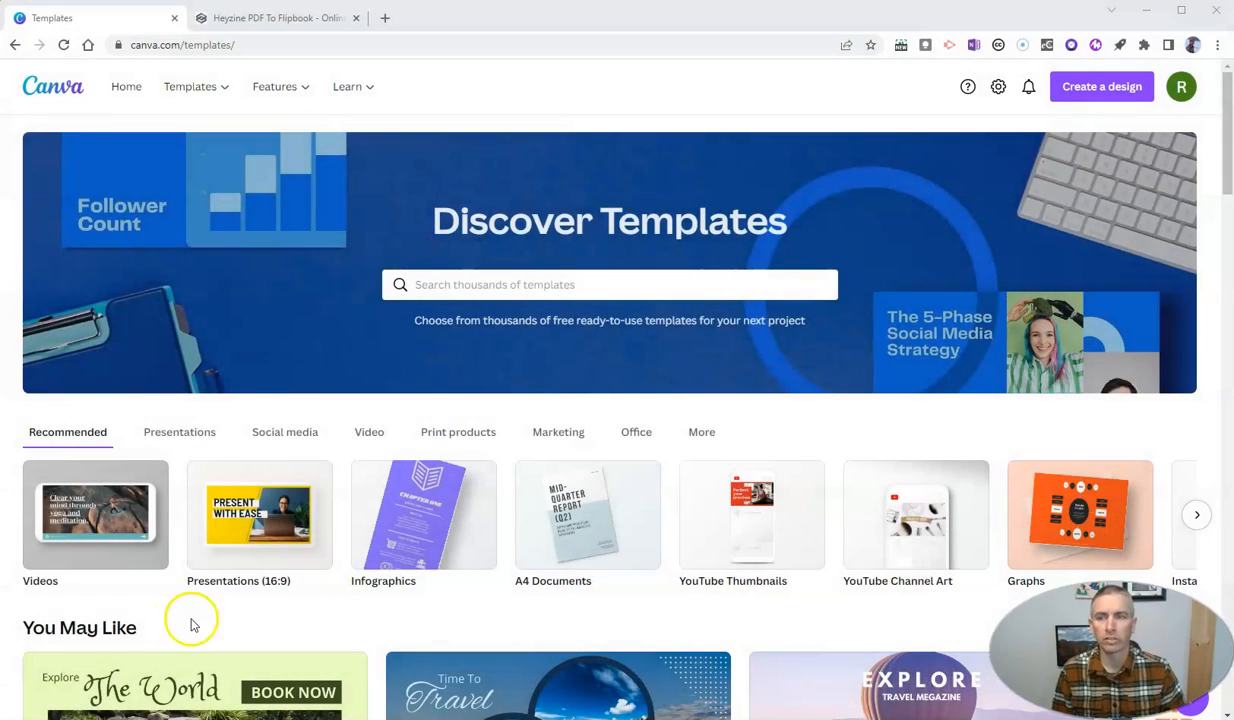
mouse_move(214, 290)
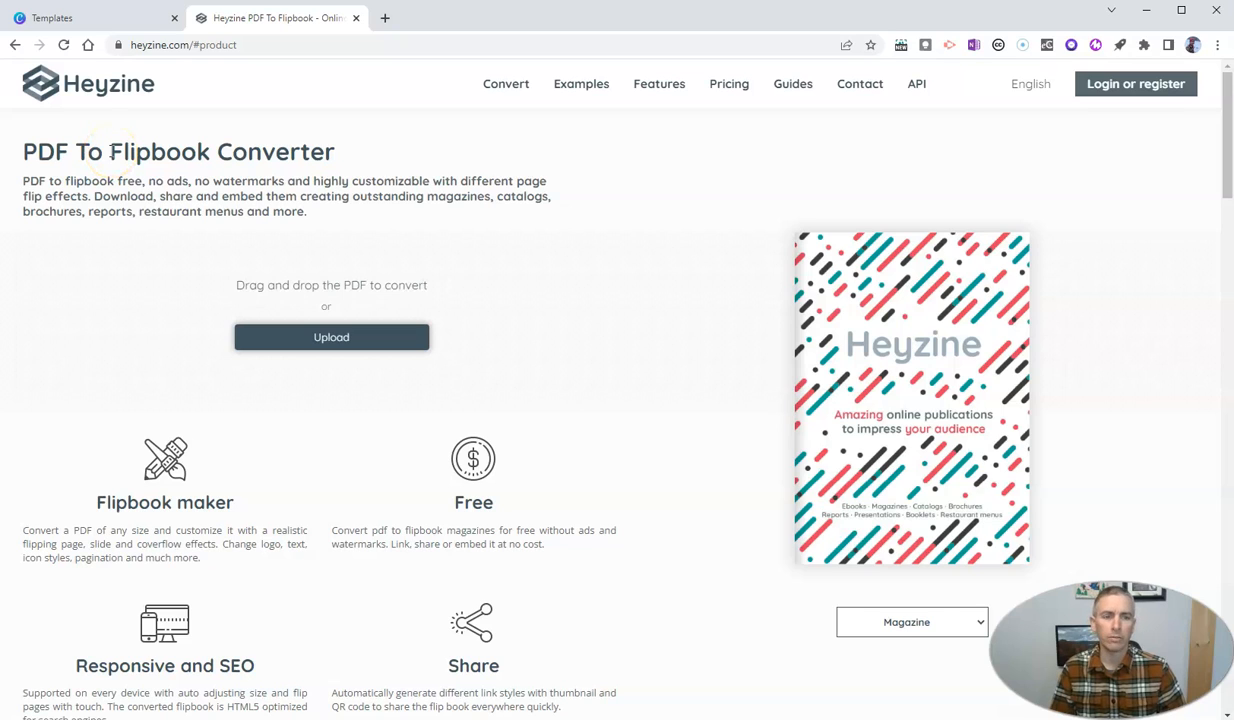
mouse_move(104, 180)
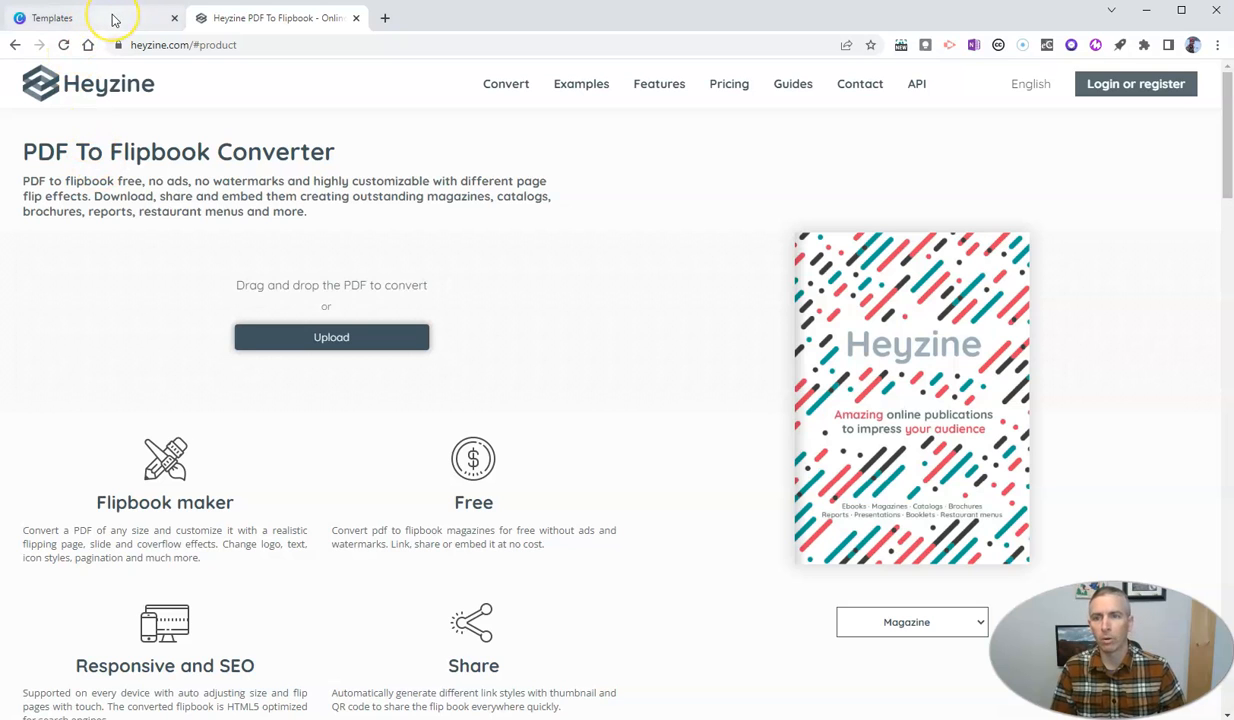
Search the Canva template collection for 'yearbook' and browse the 262 results
click(52, 18)
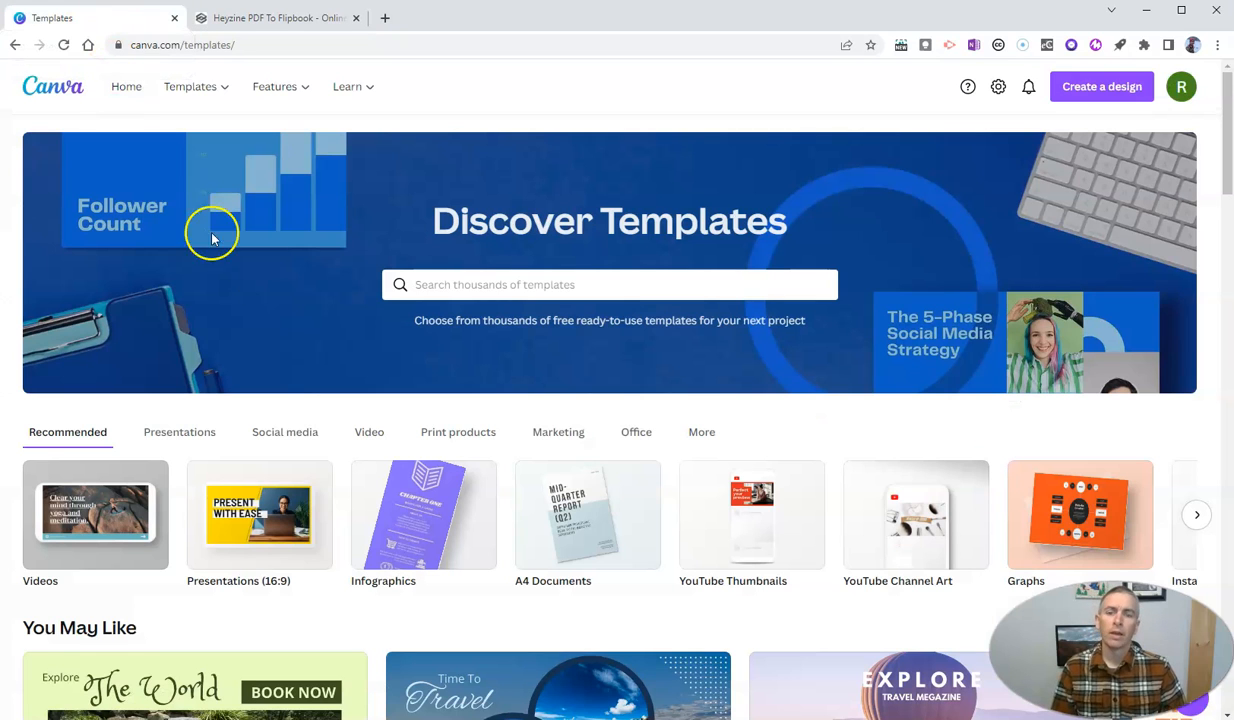
click(608, 284)
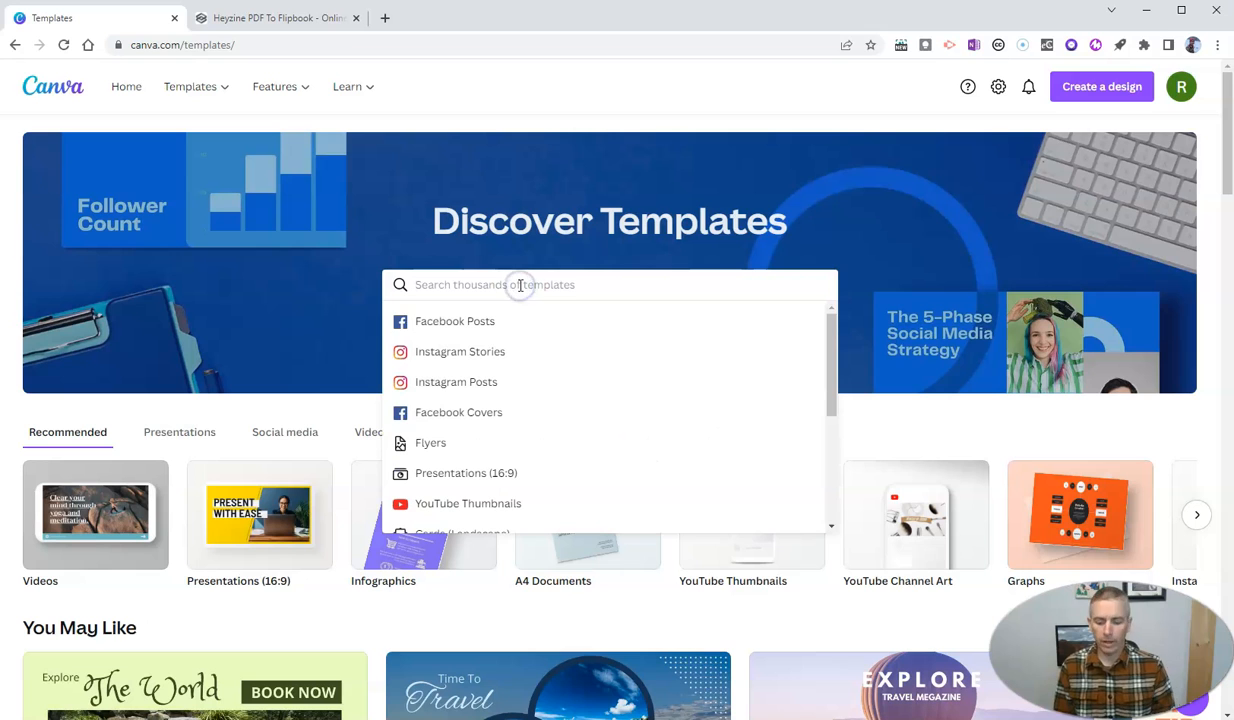
text(yearbook)
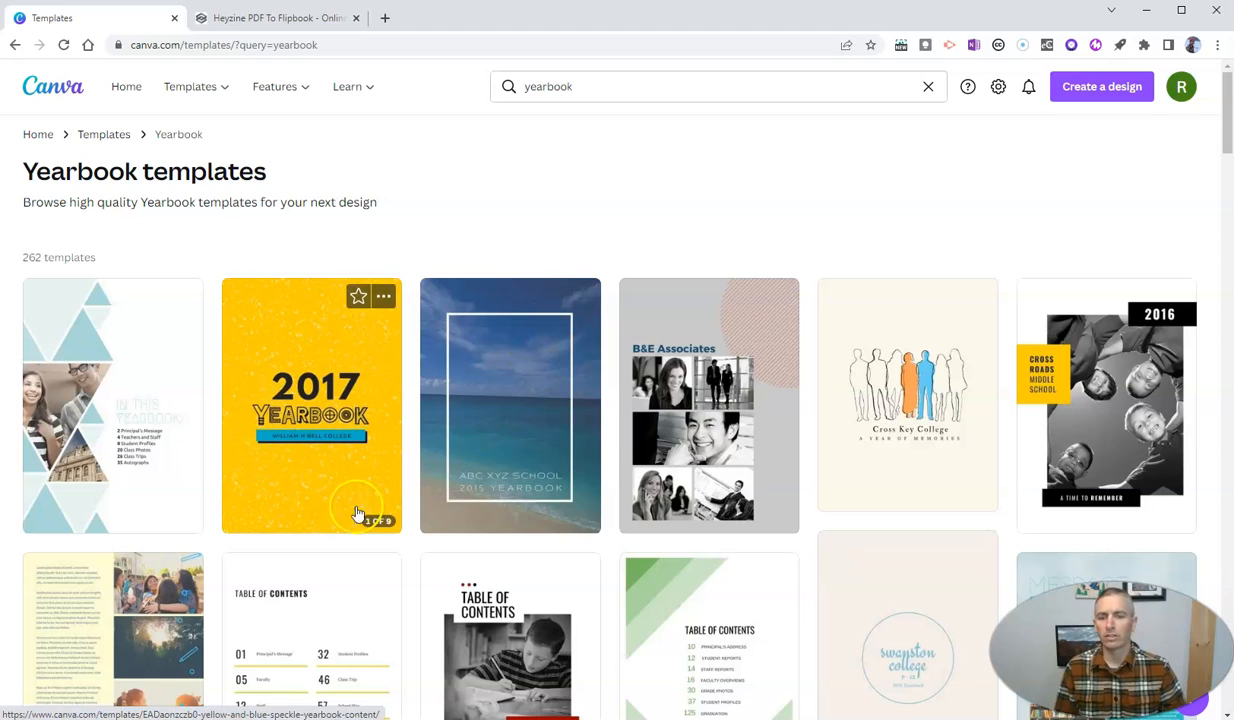
scroll(down, 3)
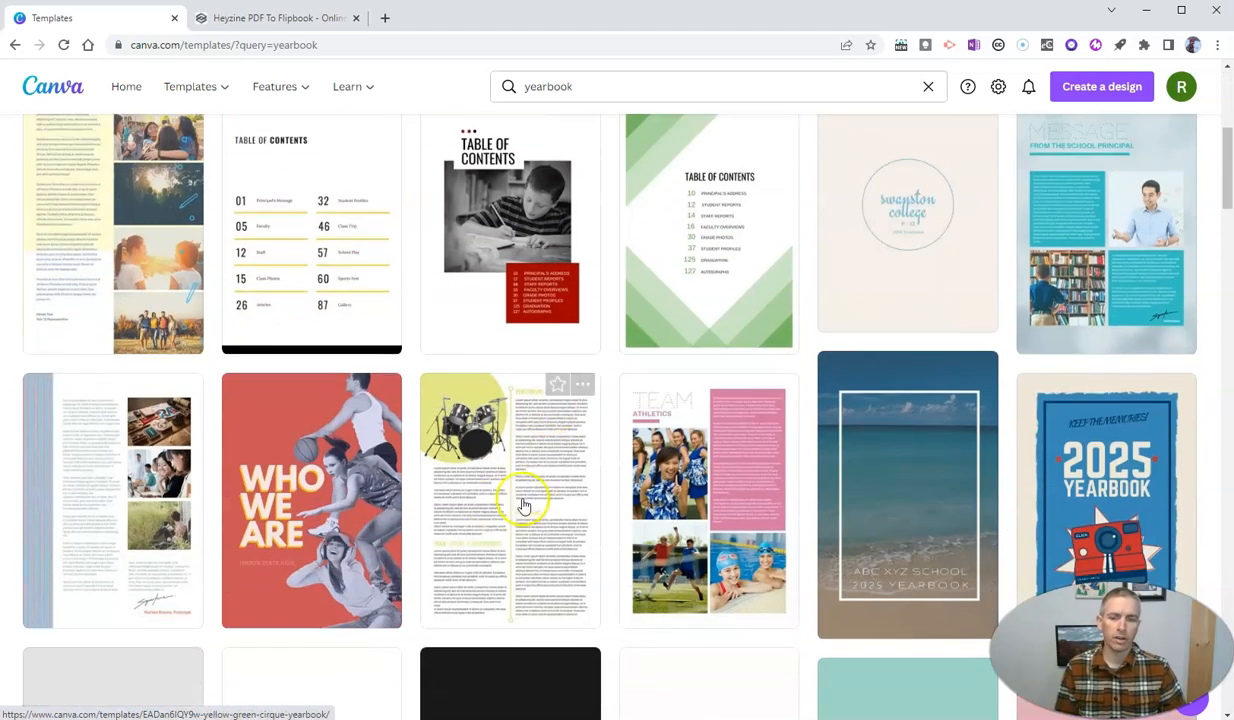
scroll(down, 3)
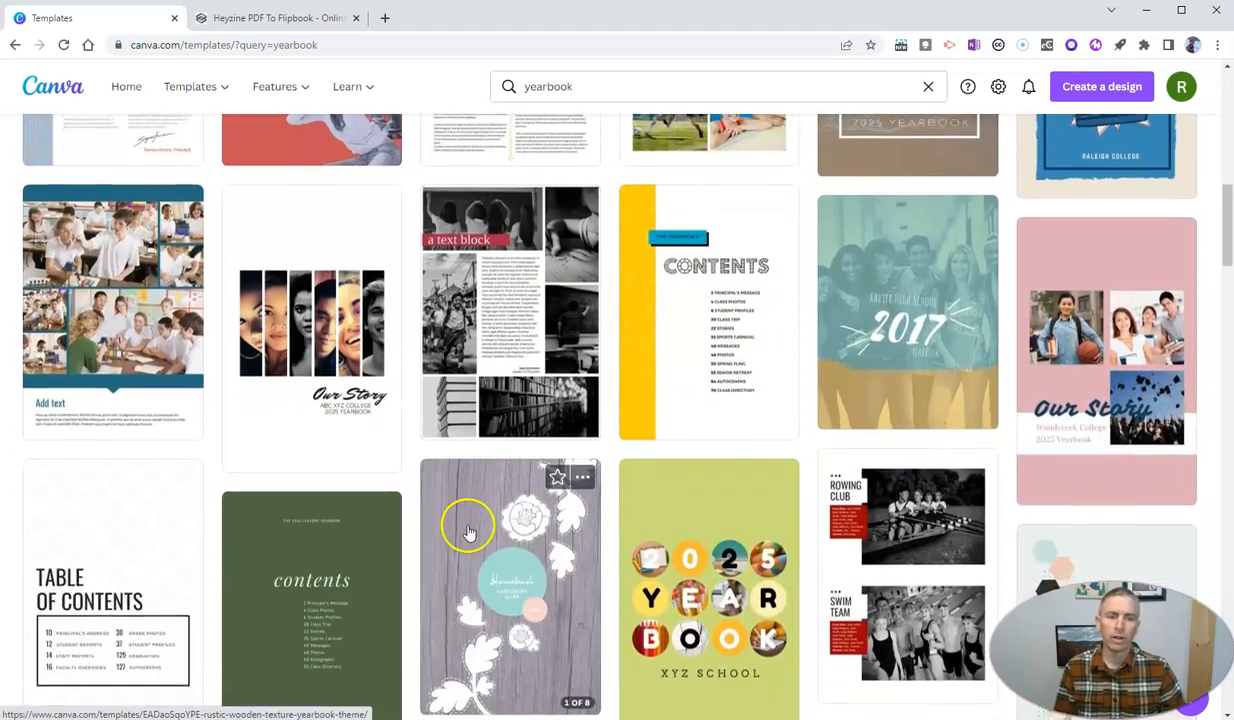
scroll(down, 3)
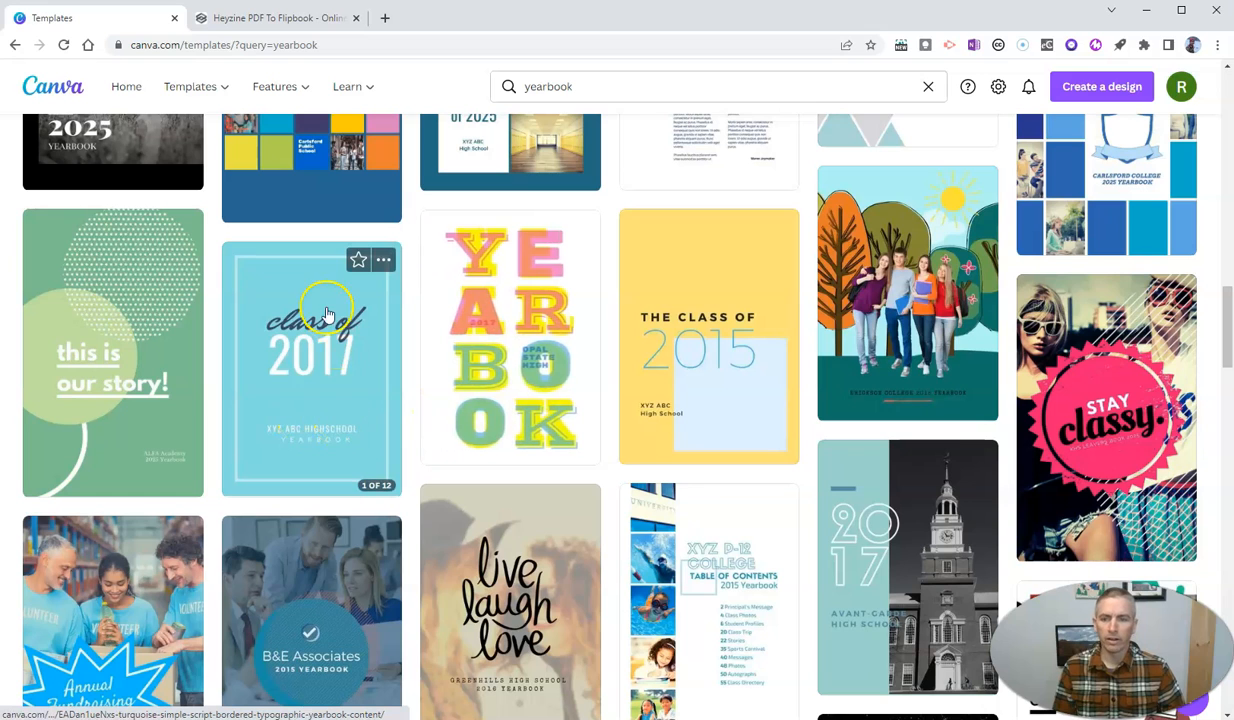
mouse_move(344, 336)
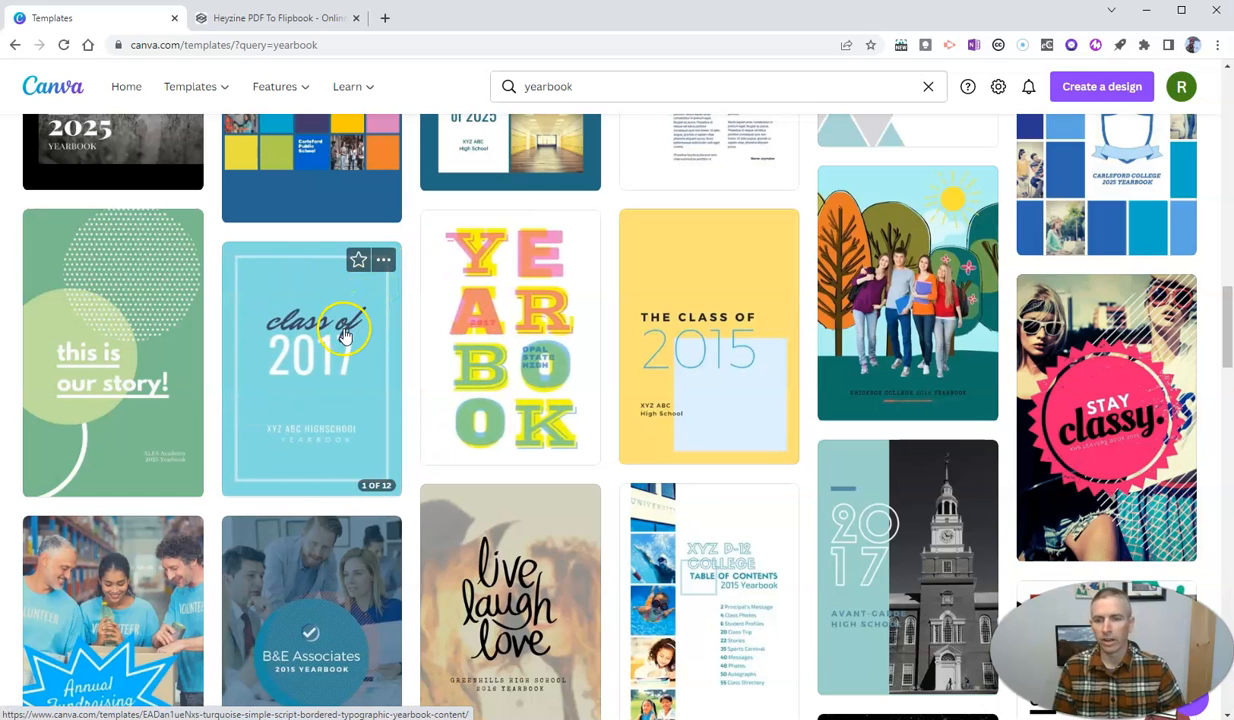
scroll(down, 3)
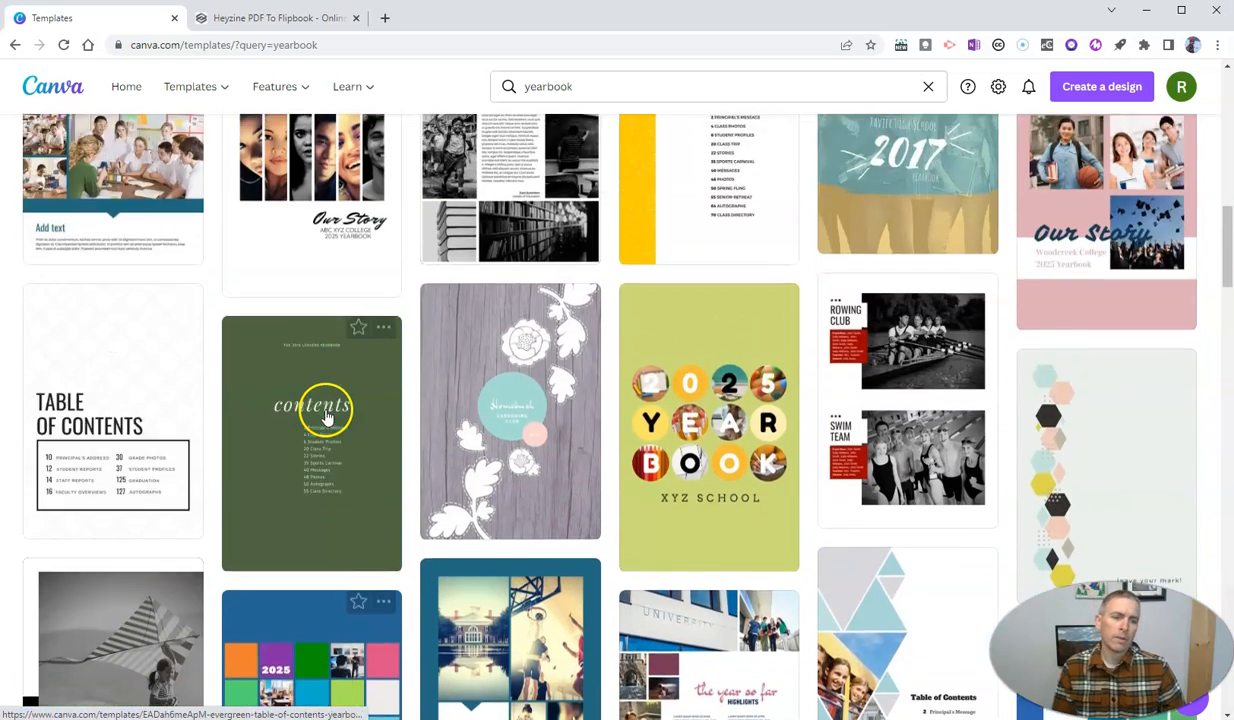
scroll(down, 3)
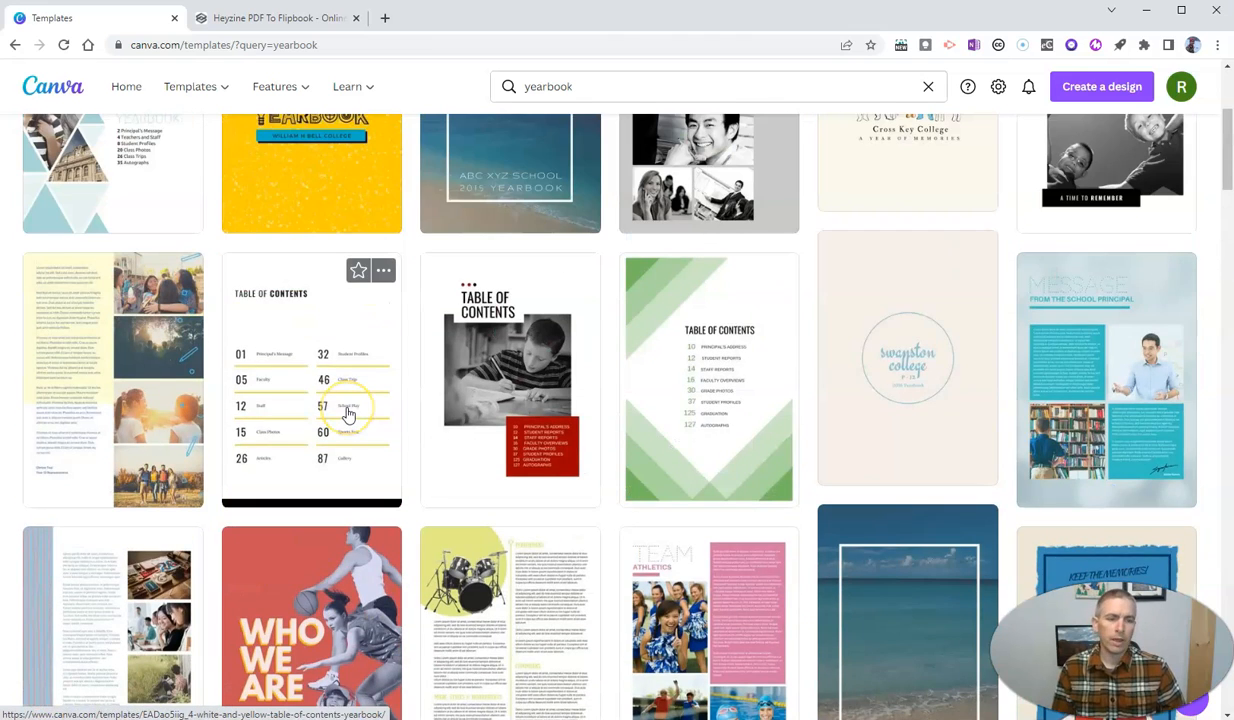
scroll(up, 3)
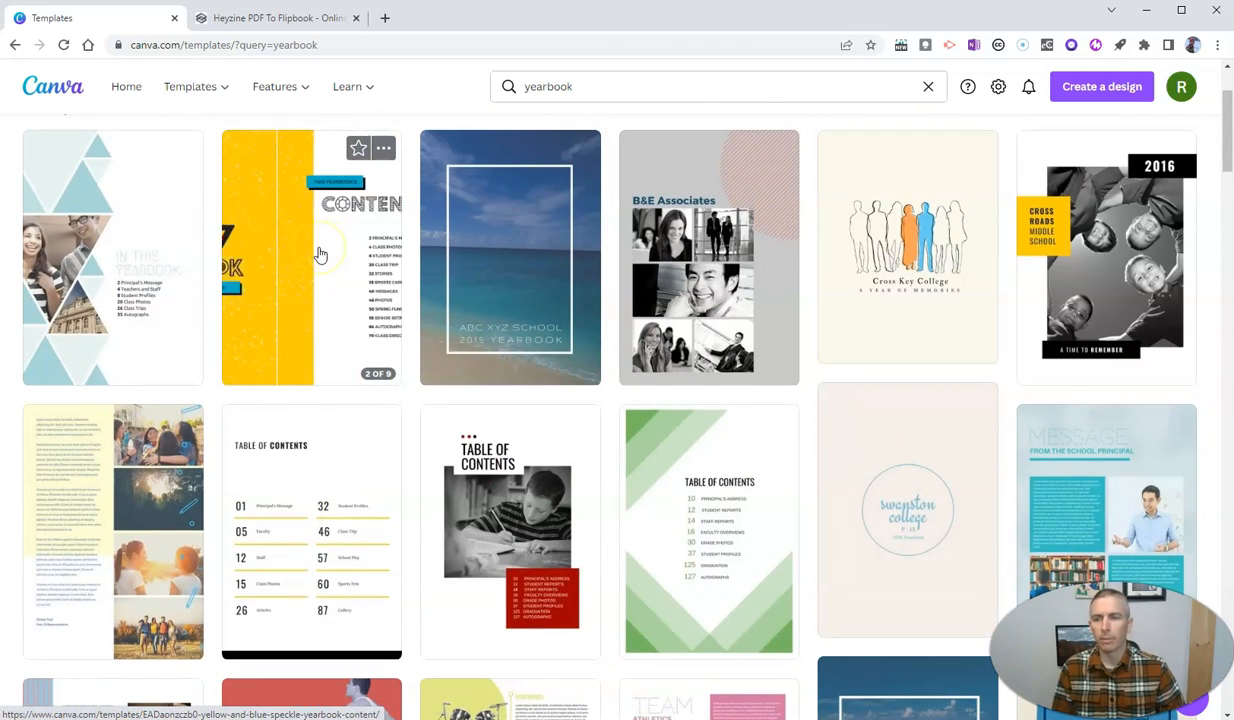
Preview the Yellow and Blue Speckle yearbook template's pages and customize a copy of it
click(312, 256)
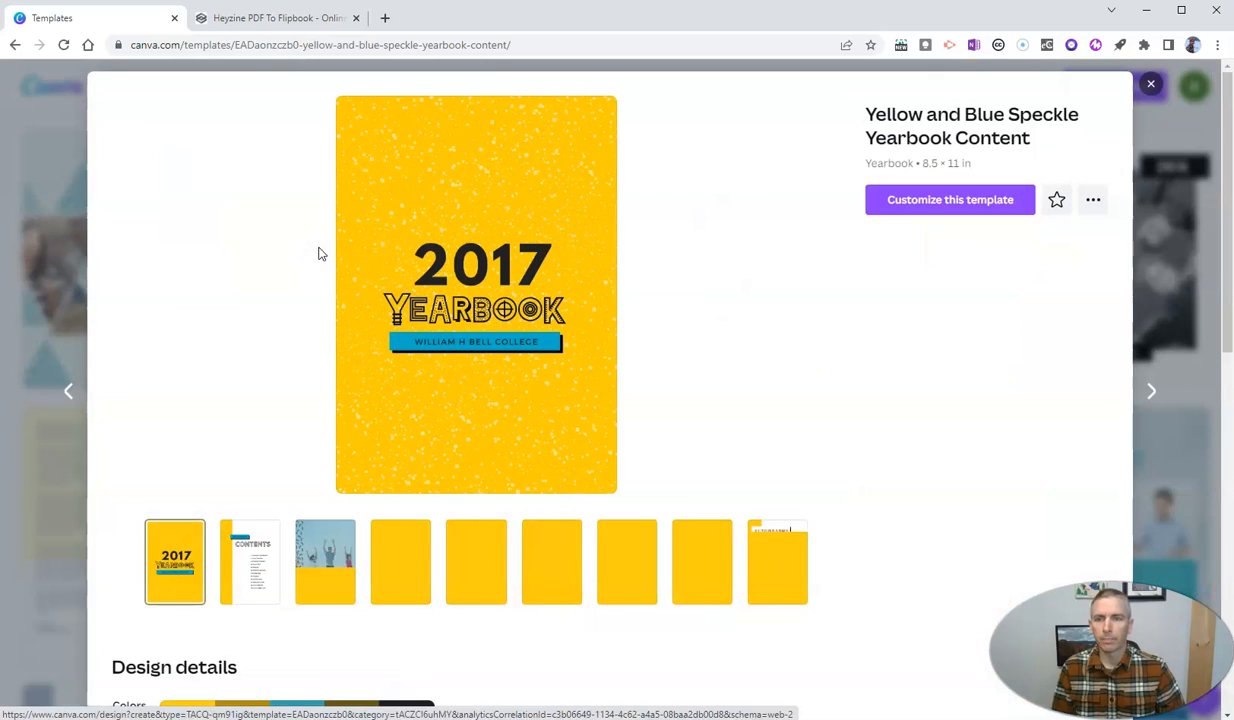
click(324, 560)
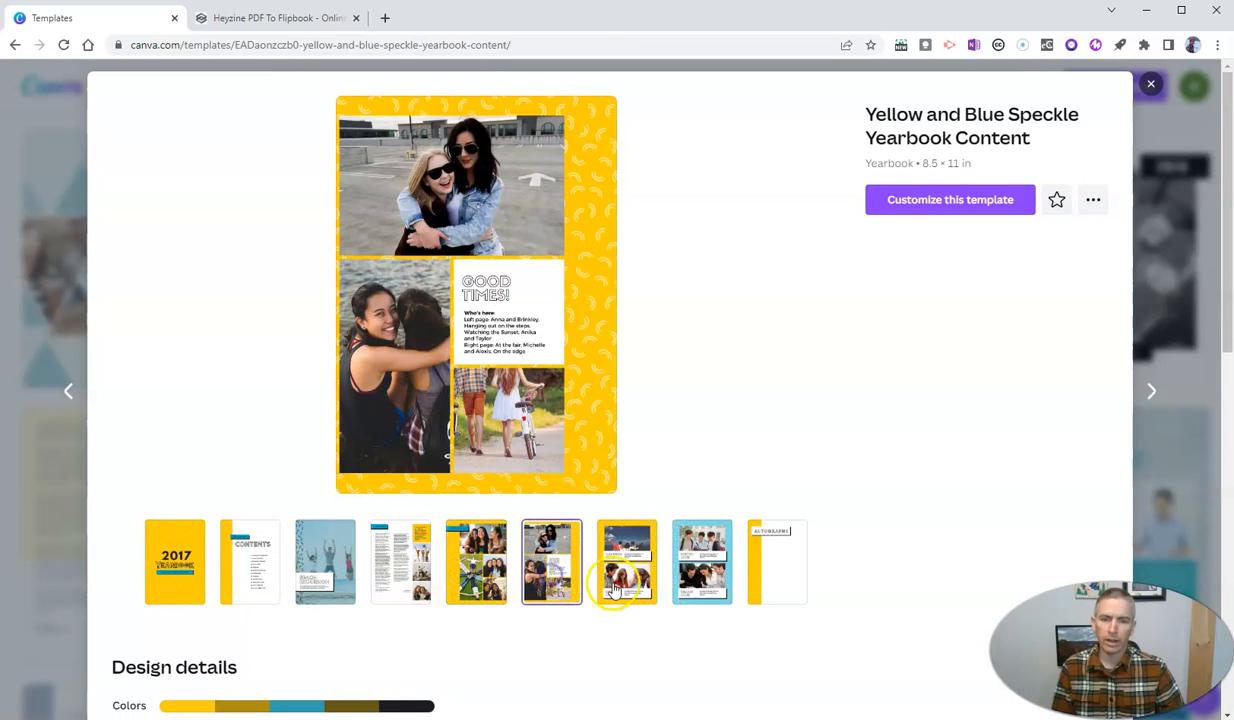
click(700, 560)
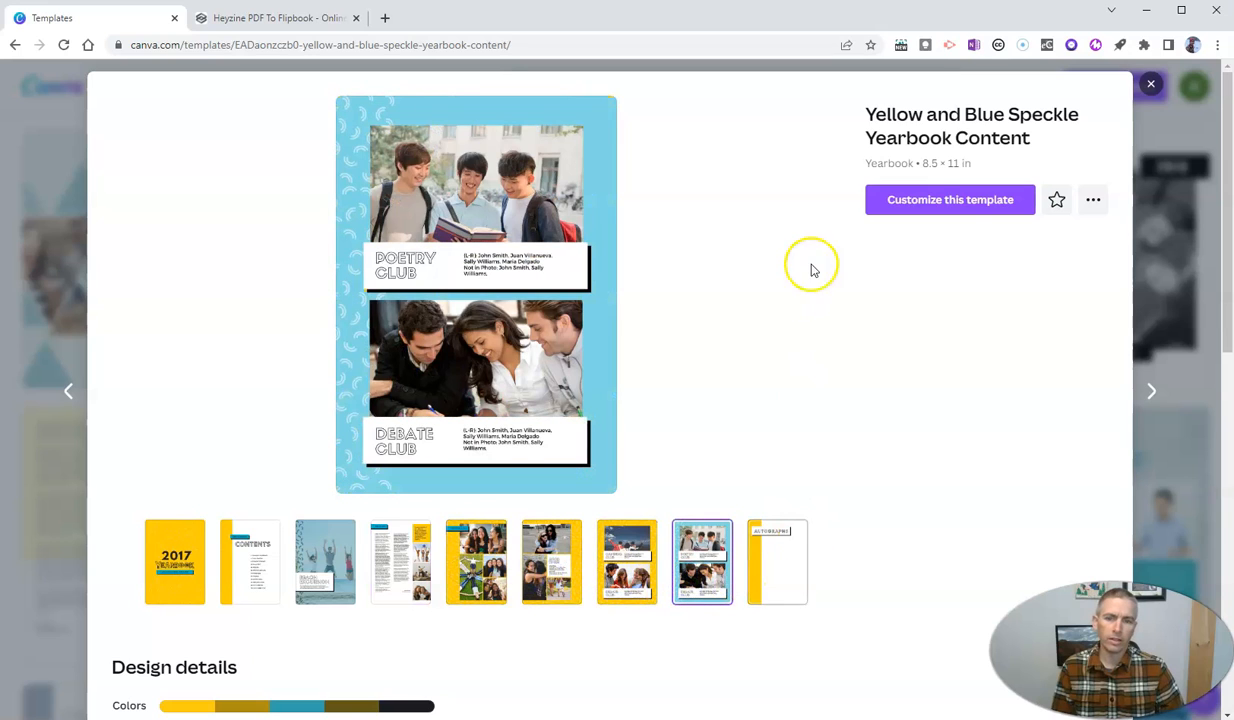
click(950, 200)
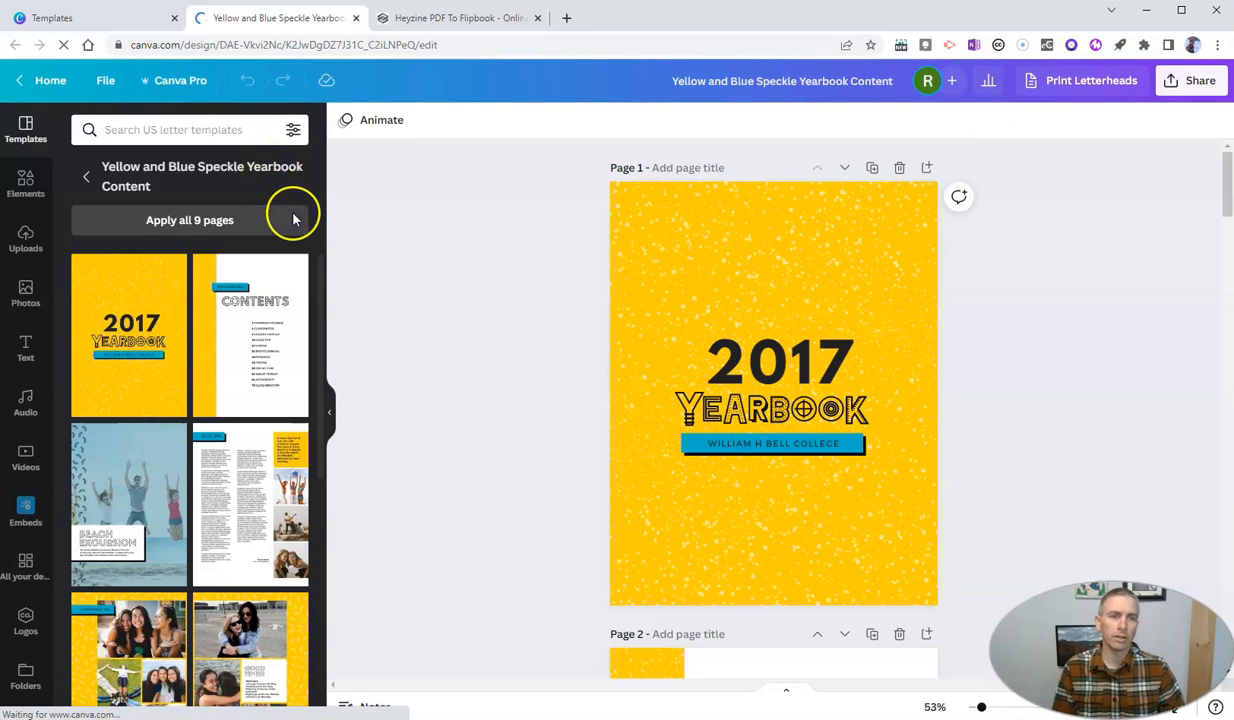
Change the cover year 2017 to 2021-2022 and move it above YEARBOOK
click(778, 360)
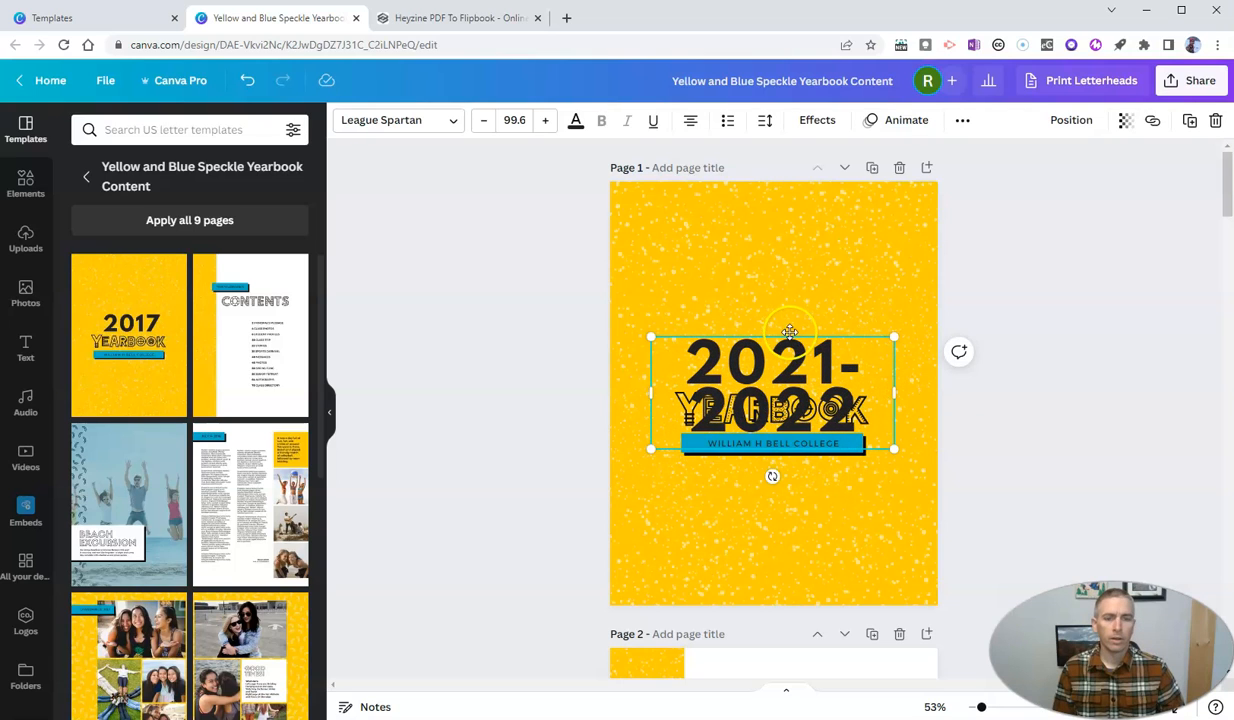
drag(772, 392, 772, 336)
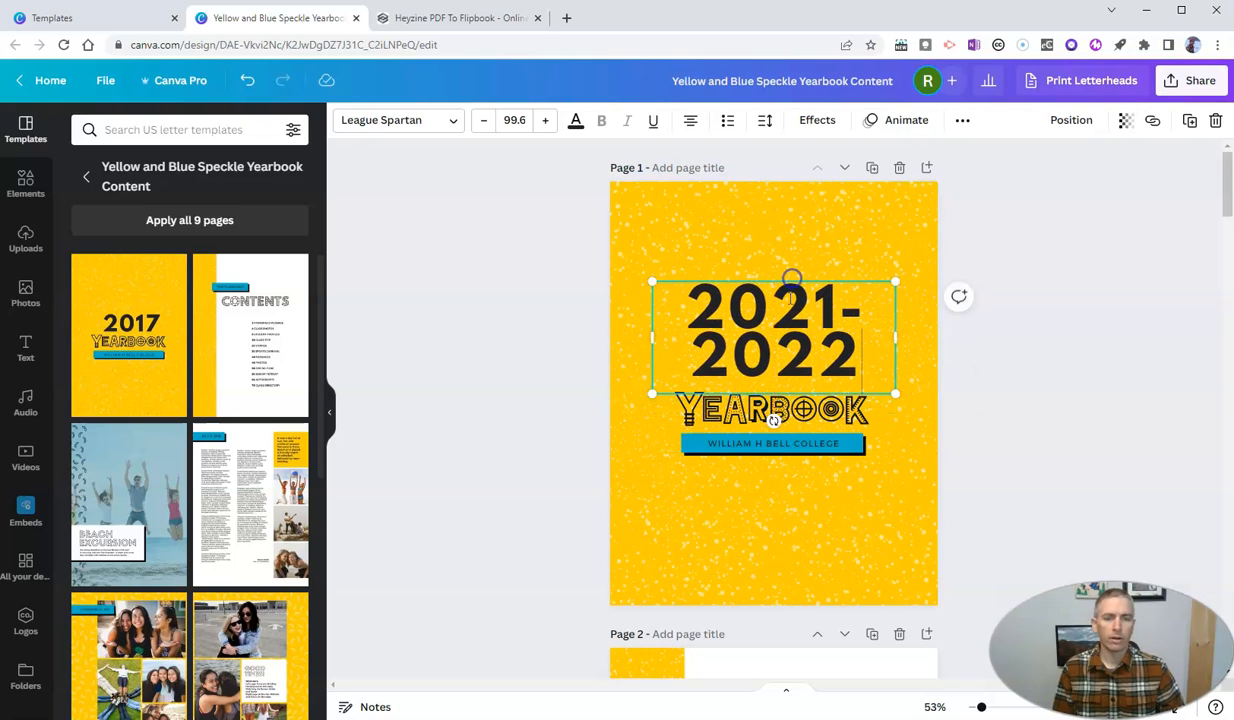
Replace the college name below YEARBOOK with MY AWESOME SCHOOL
click(772, 444)
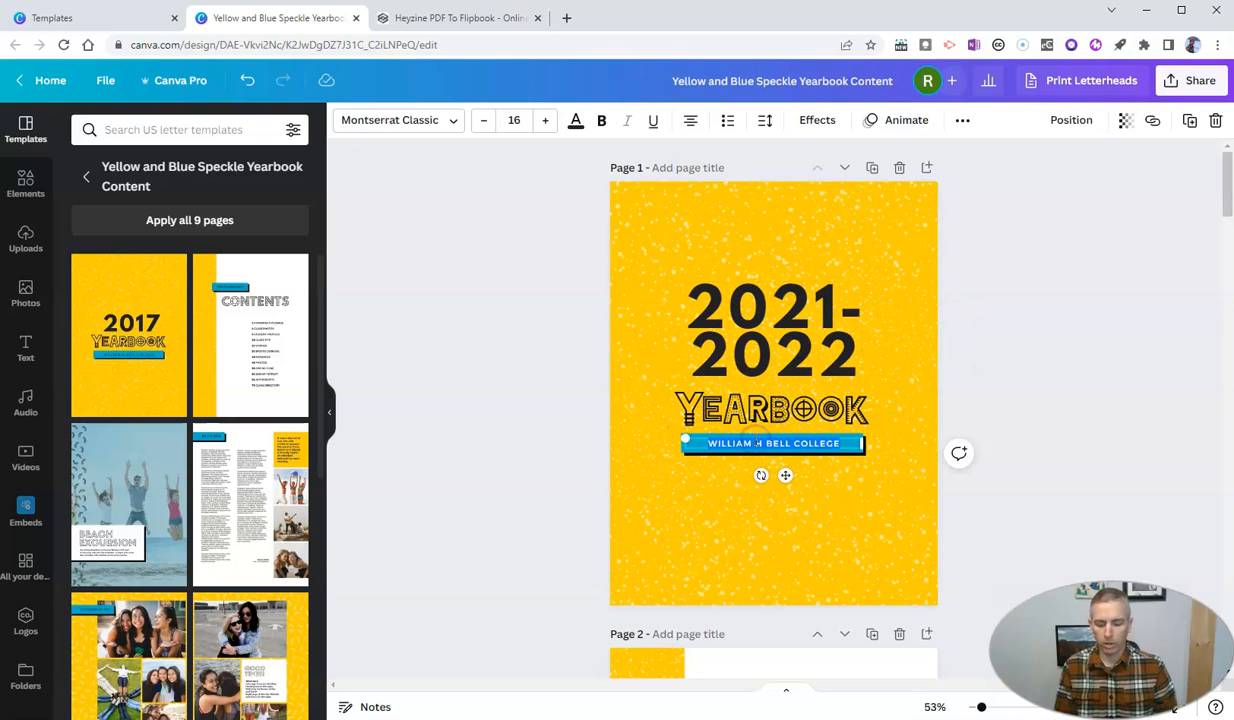
text(MY AWES)
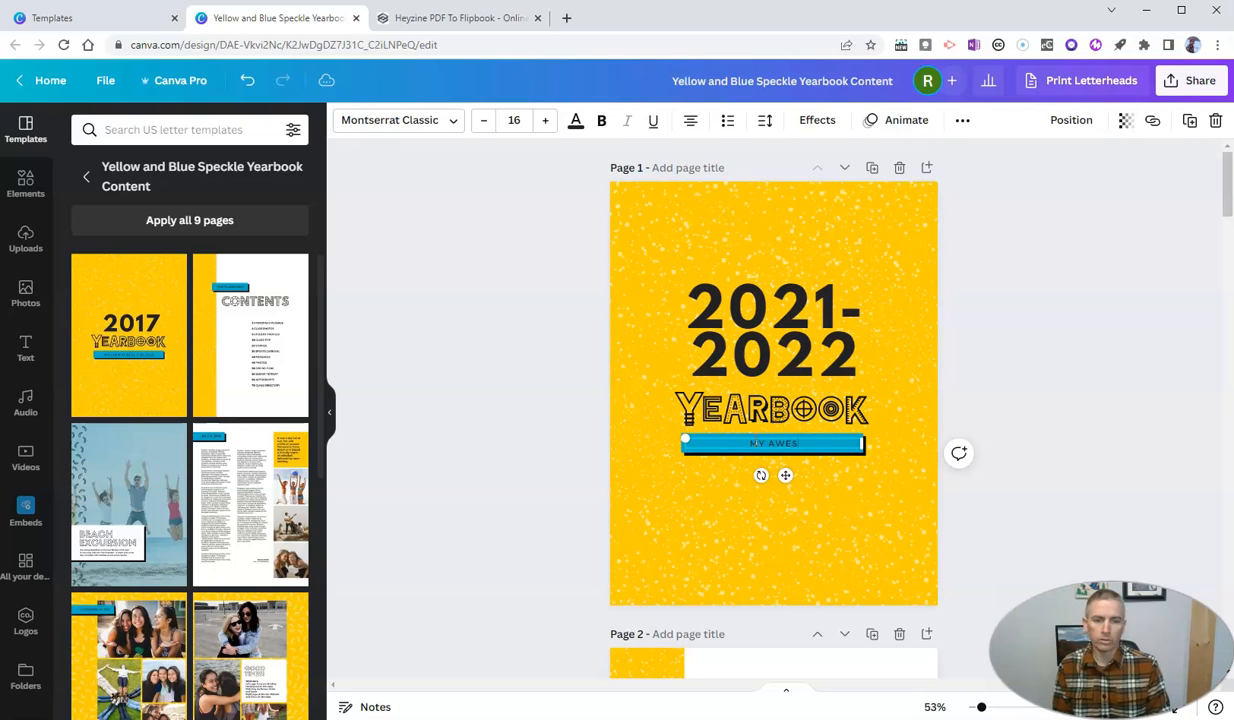
text(MY AWESOME SCHOOL)
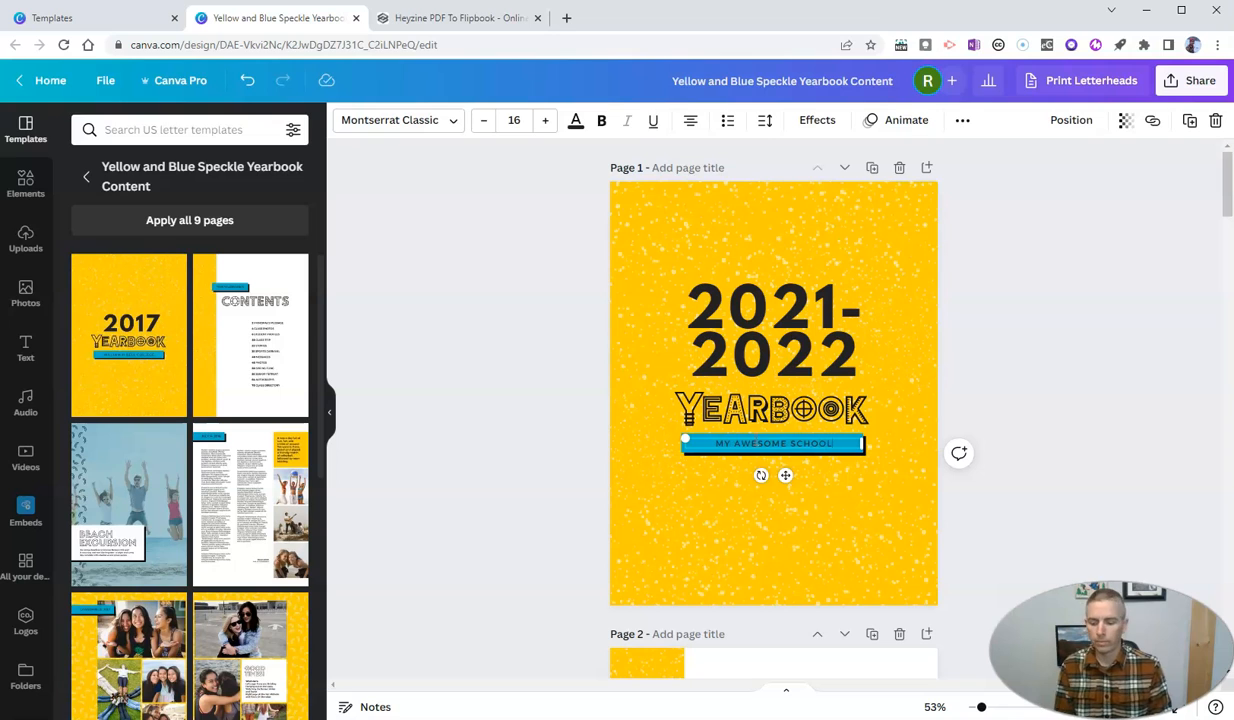
click(1132, 384)
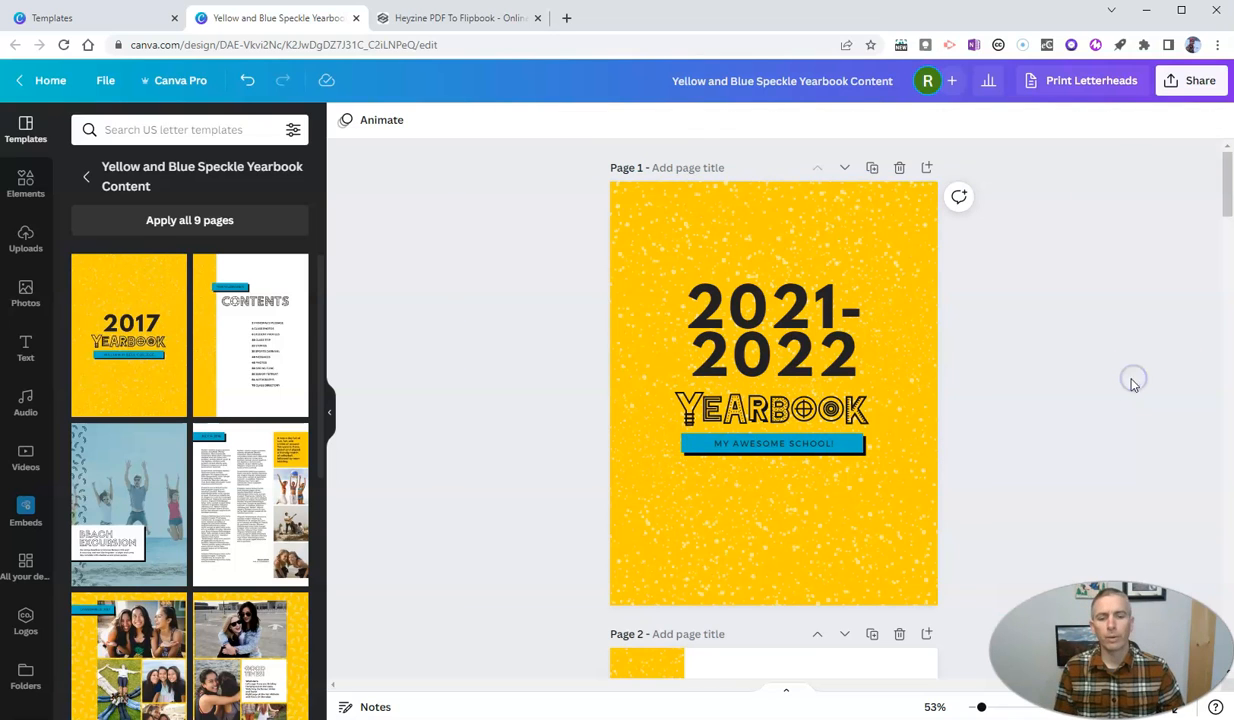
scroll(down, 3)
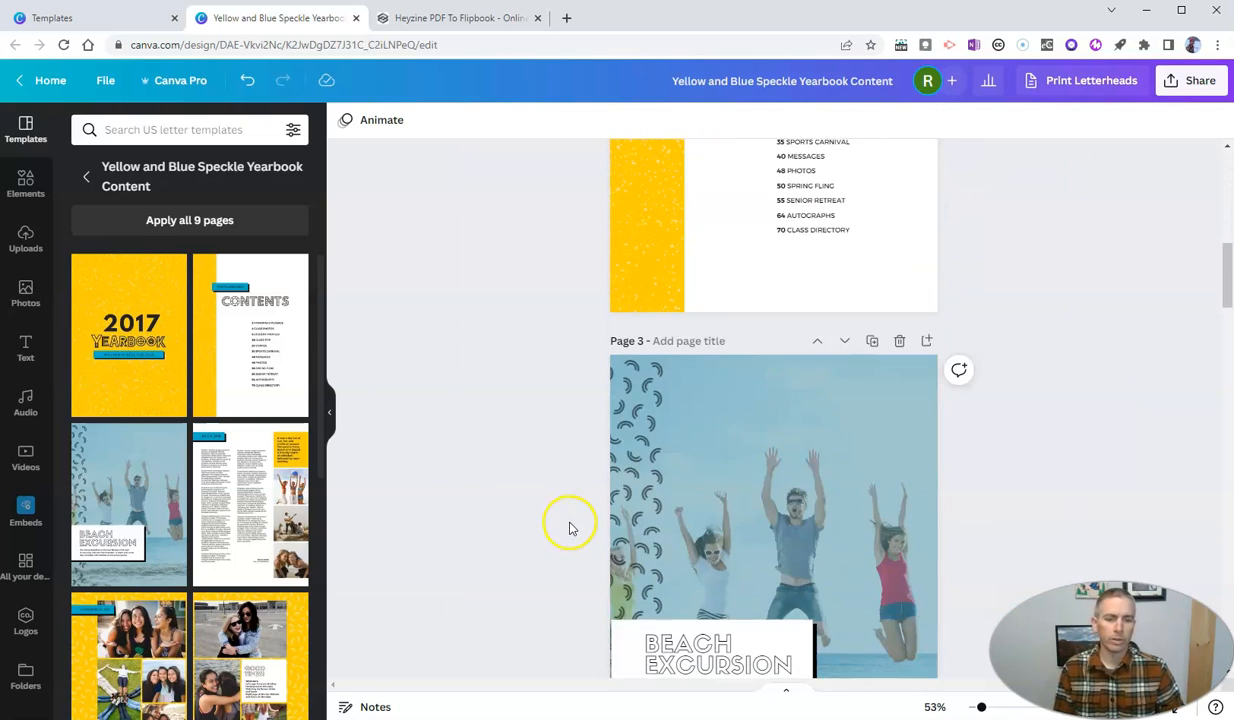
scroll(down, 3)
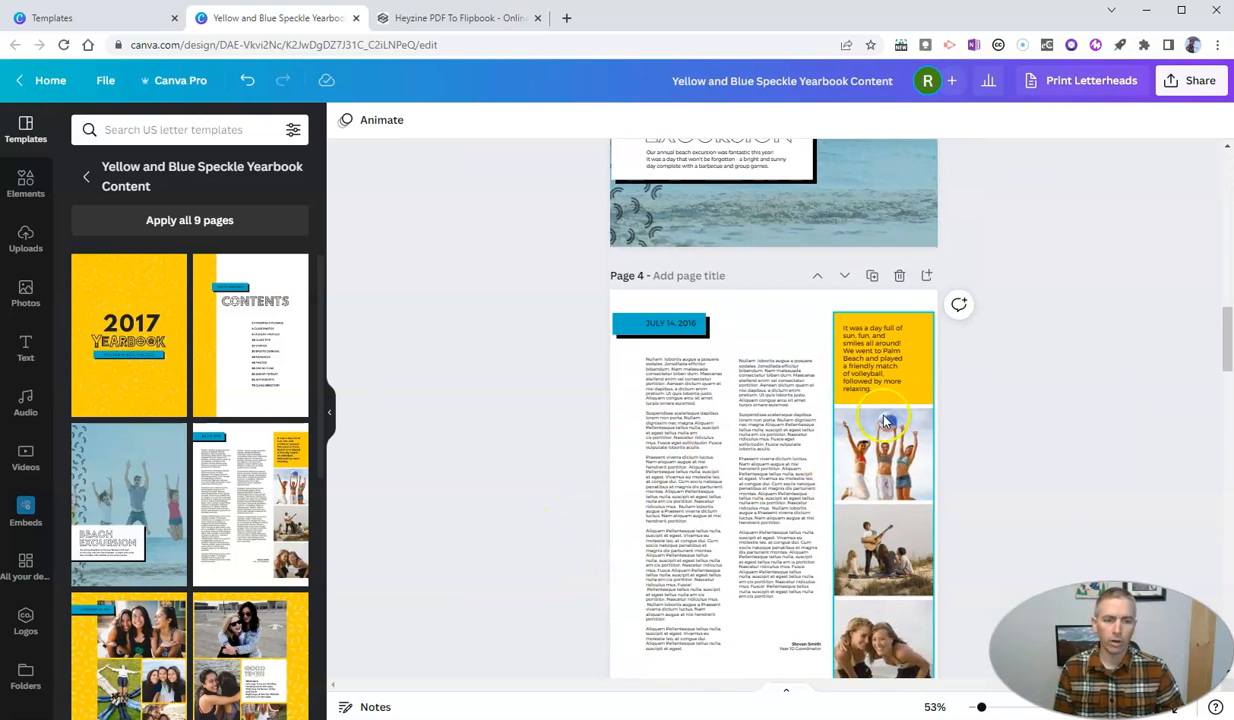
scroll(down, 3)
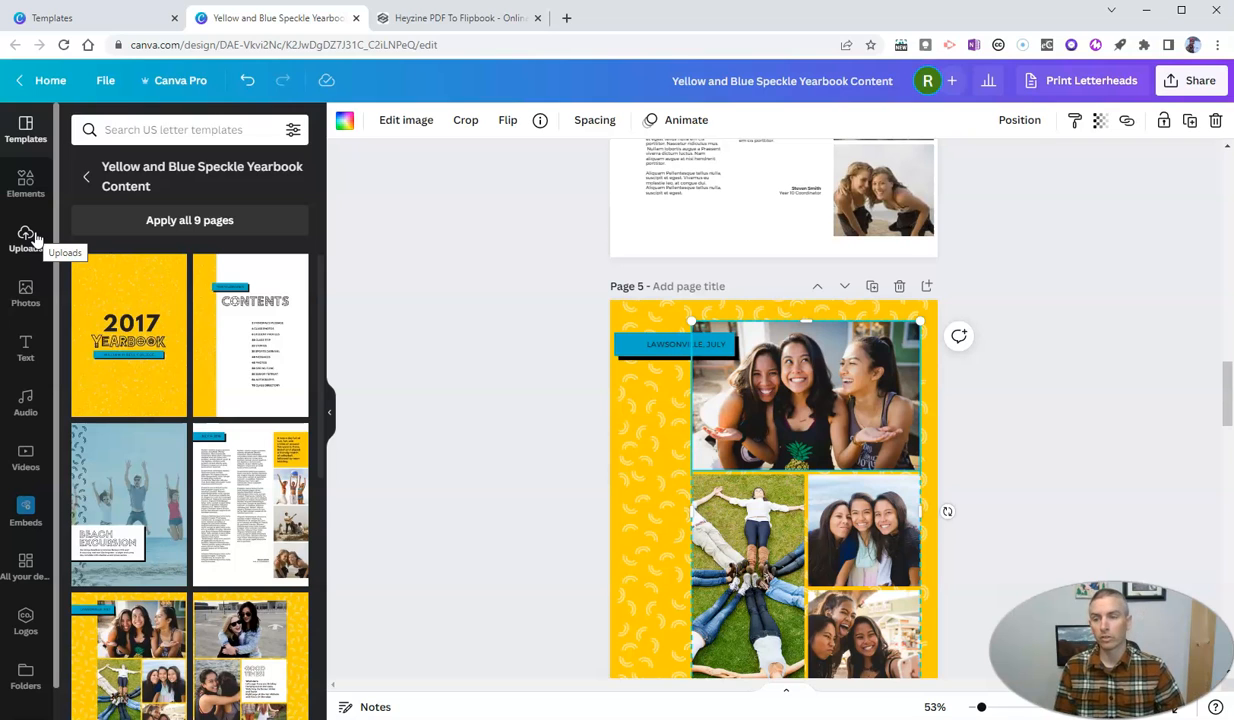
click(24, 238)
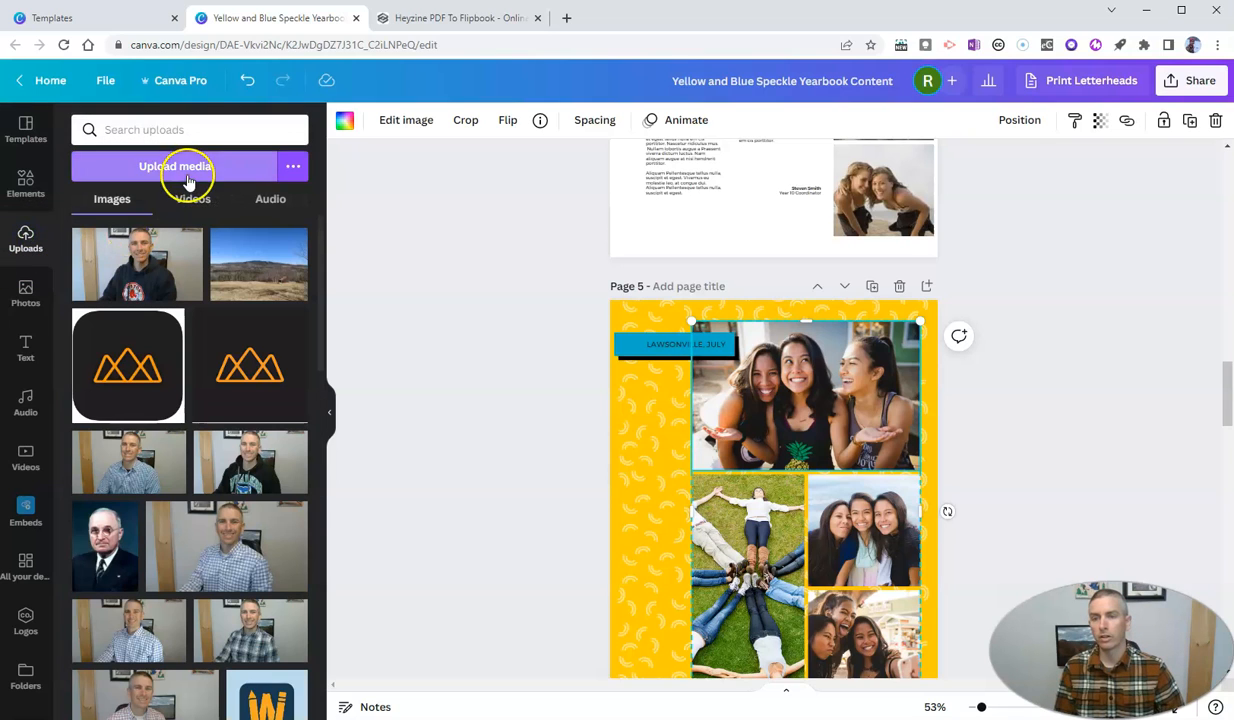
Place the uploaded portrait of a man into page 5's top photo frame
click(176, 166)
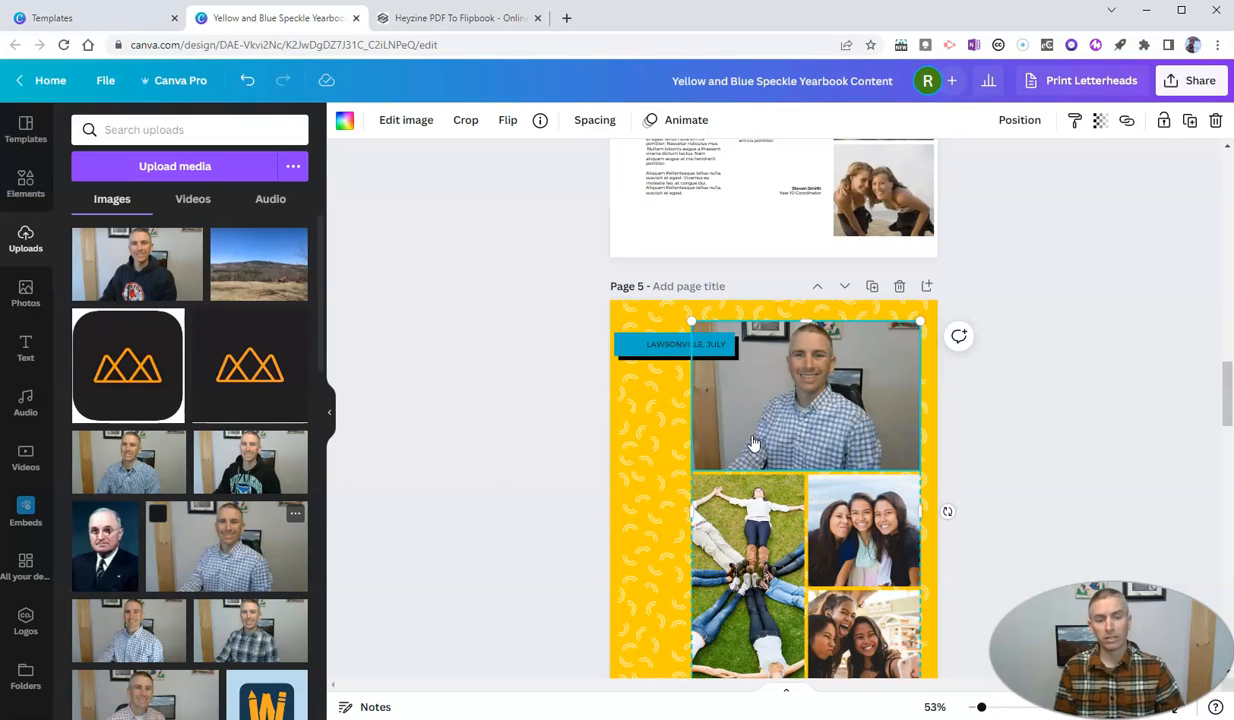
click(644, 504)
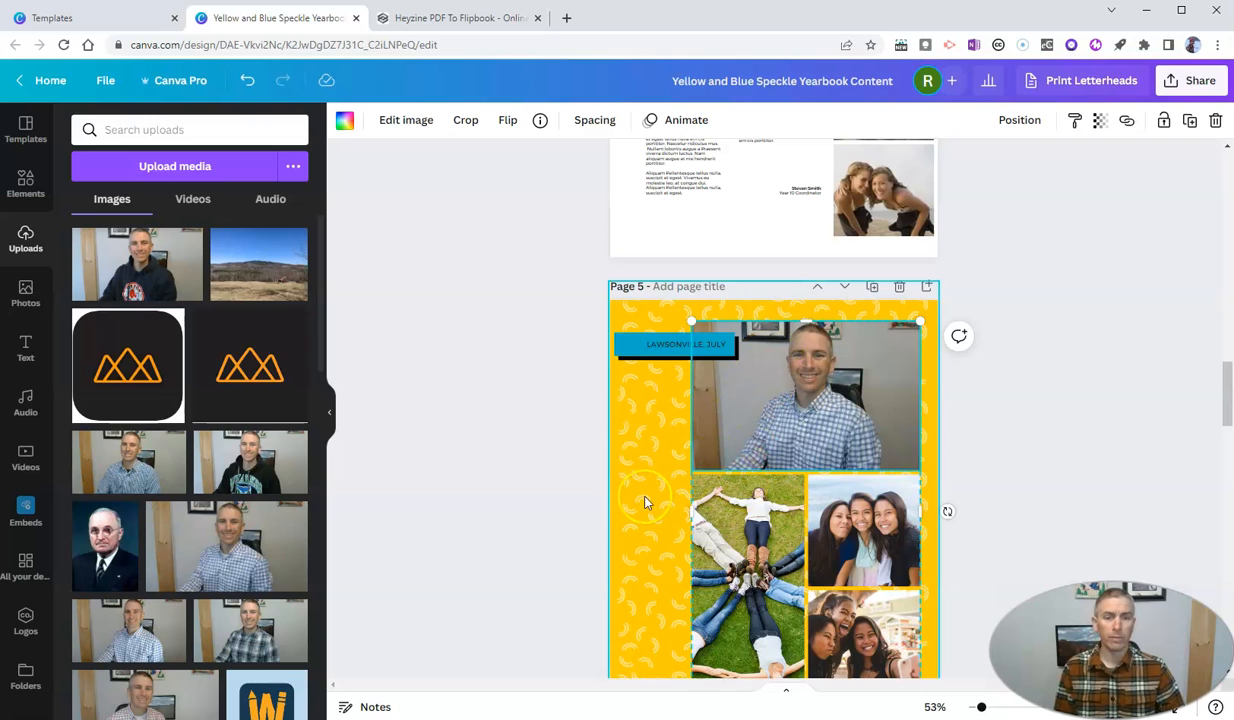
scroll(up, 3)
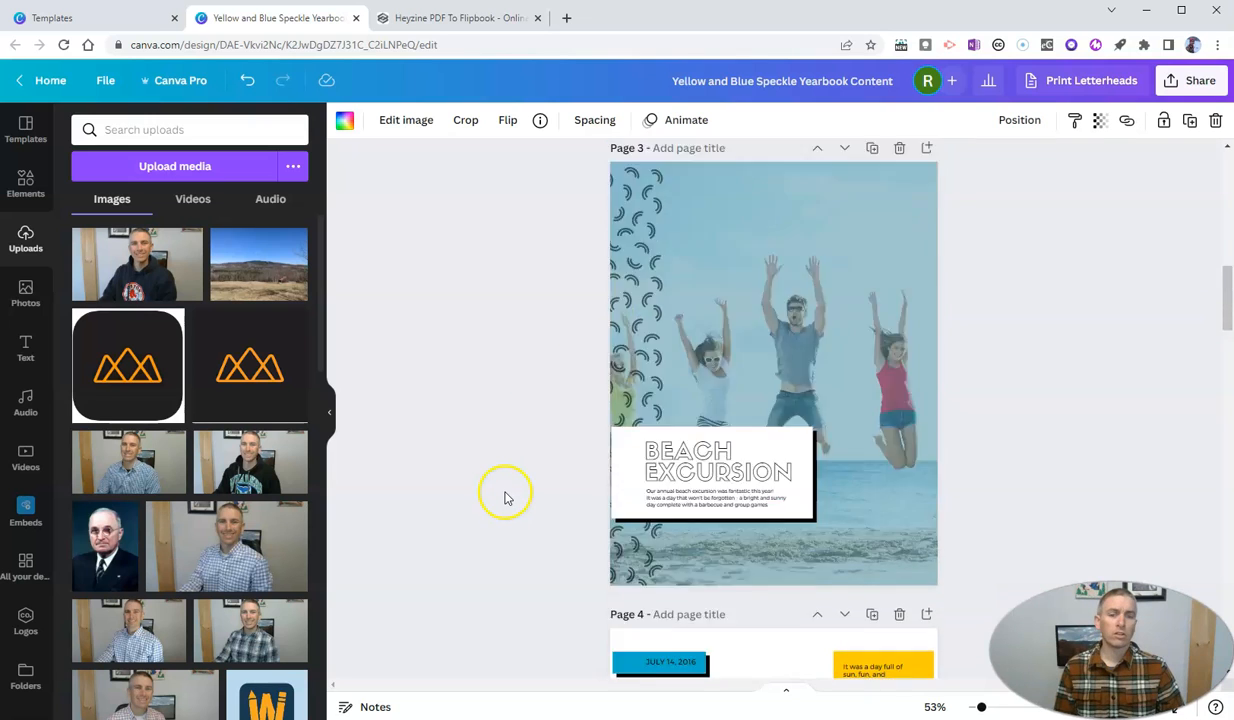
Recolor the cover background's white speckles to red from Default Colors
scroll(up, 3)
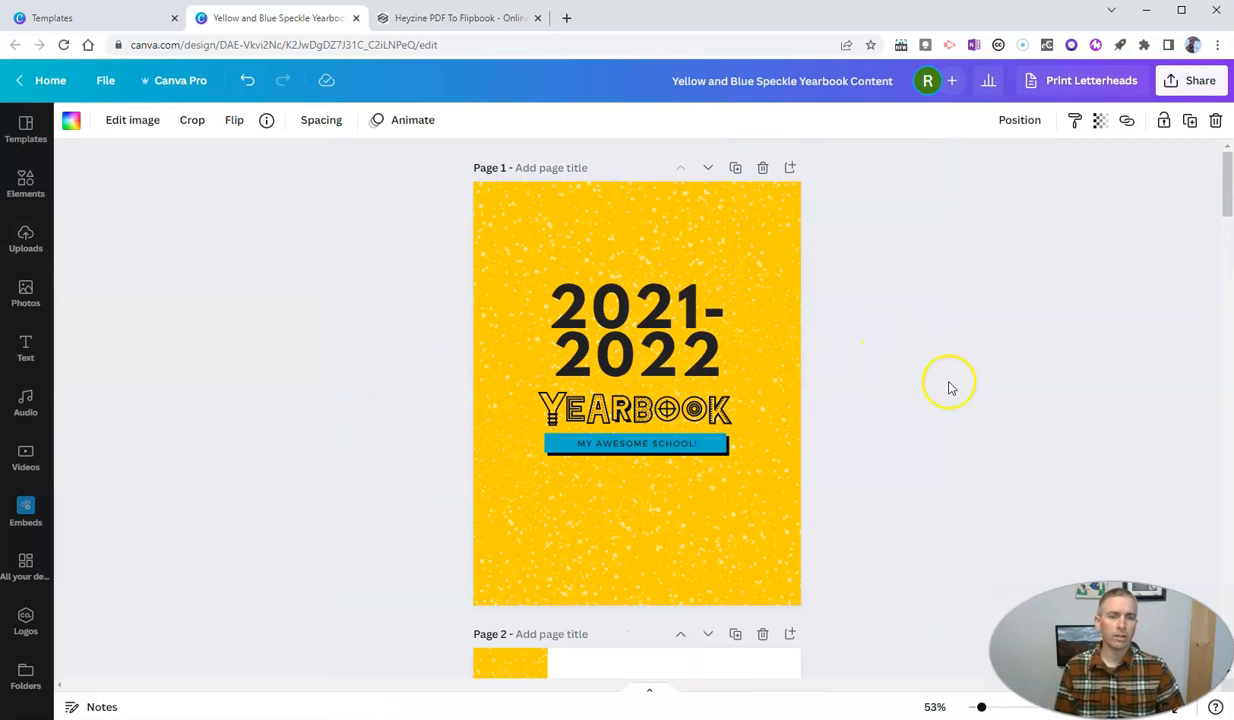
mouse_move(980, 376)
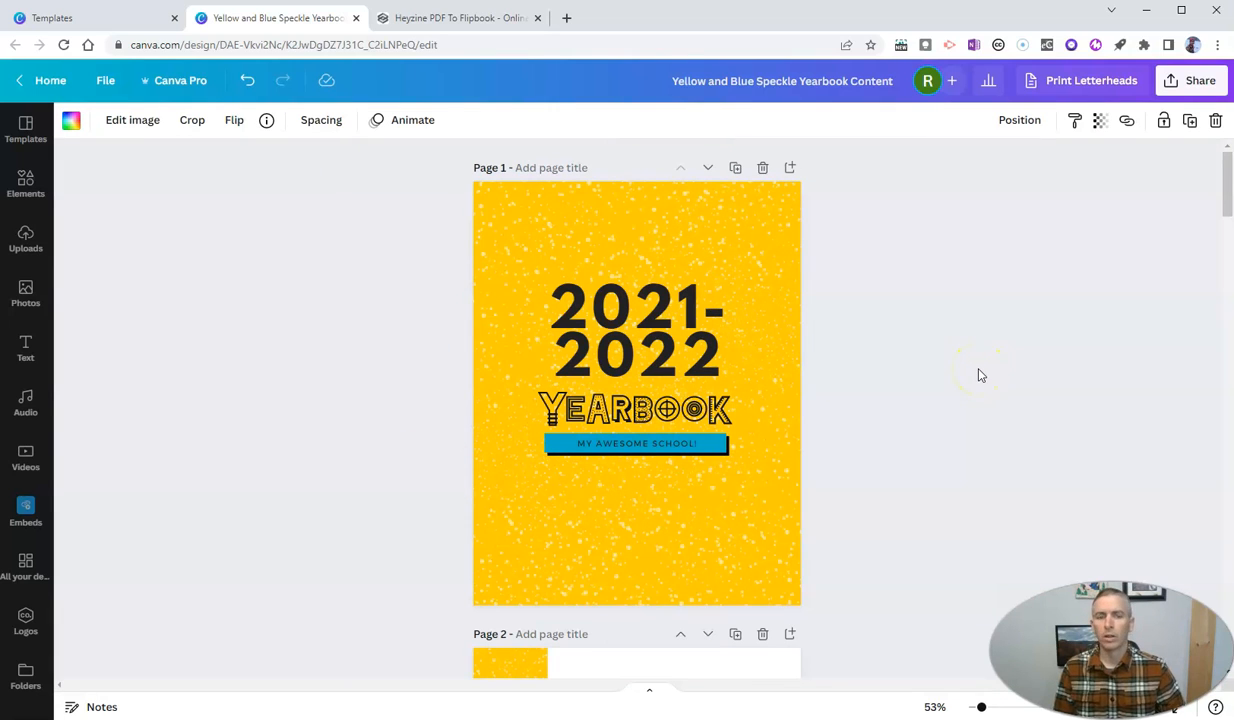
click(700, 540)
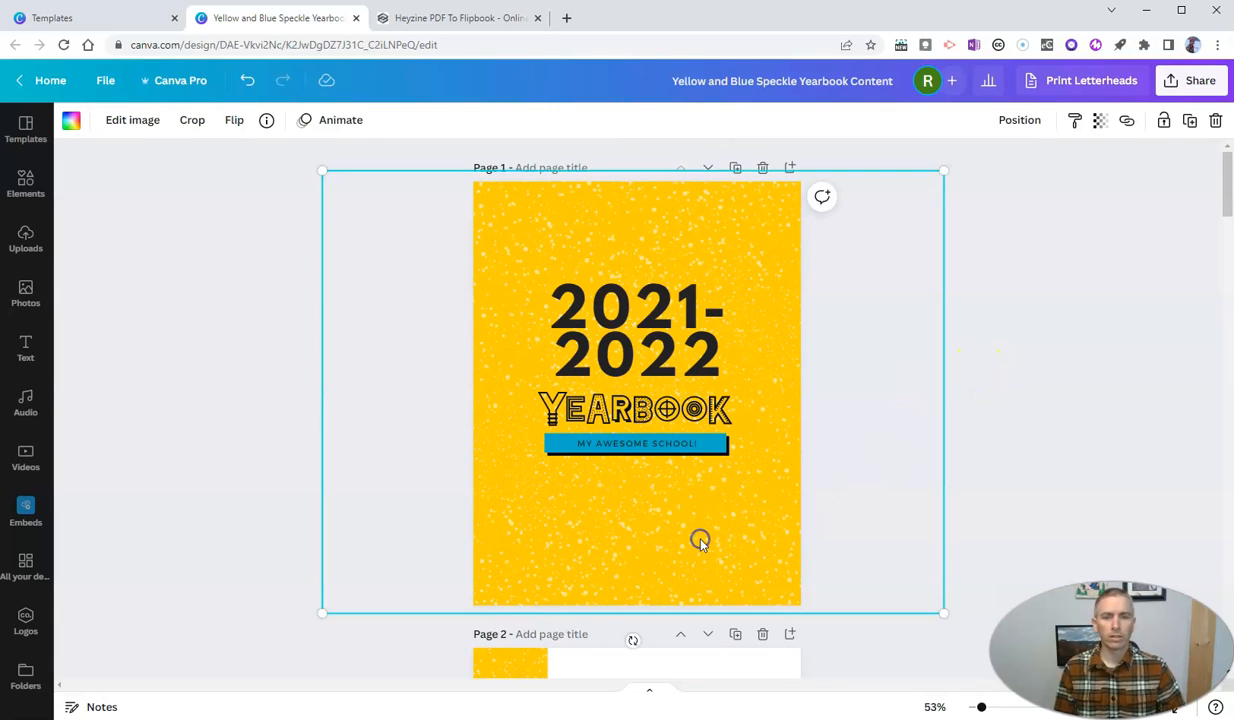
click(72, 120)
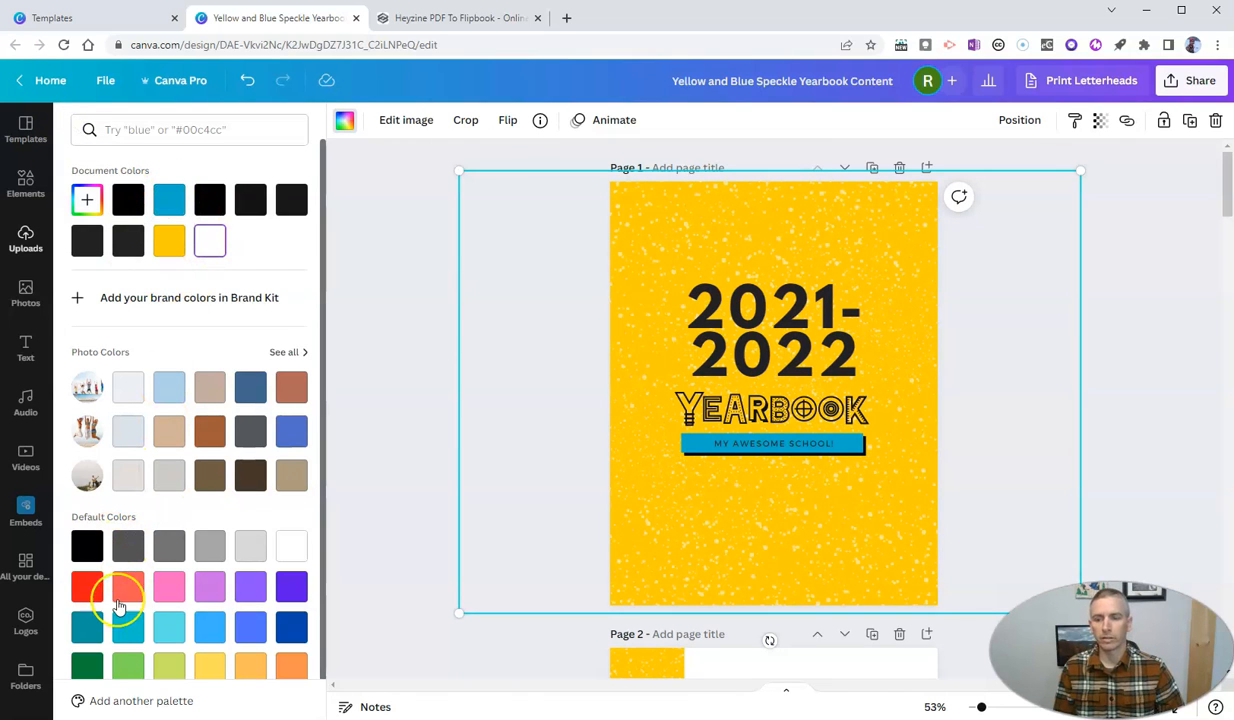
click(86, 586)
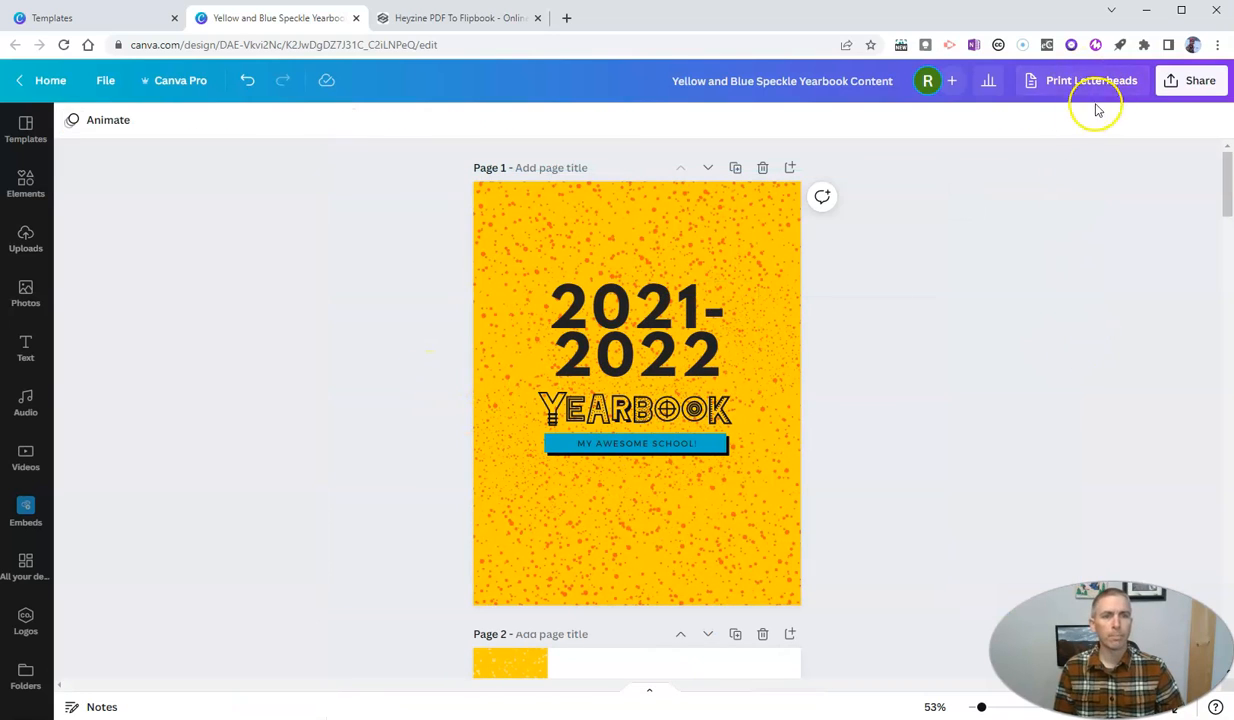
mouse_move(1200, 80)
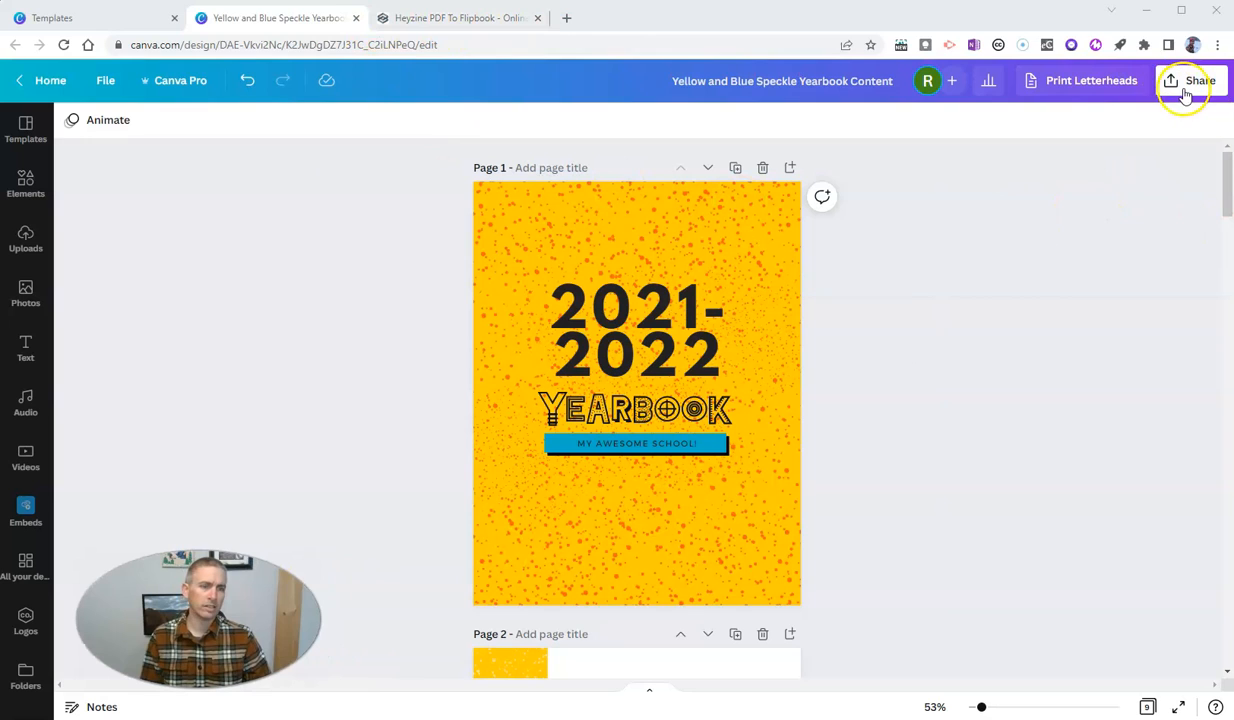
From Share > More, choose the Heyzine Flipbooks integration for all 9 pages
click(1188, 80)
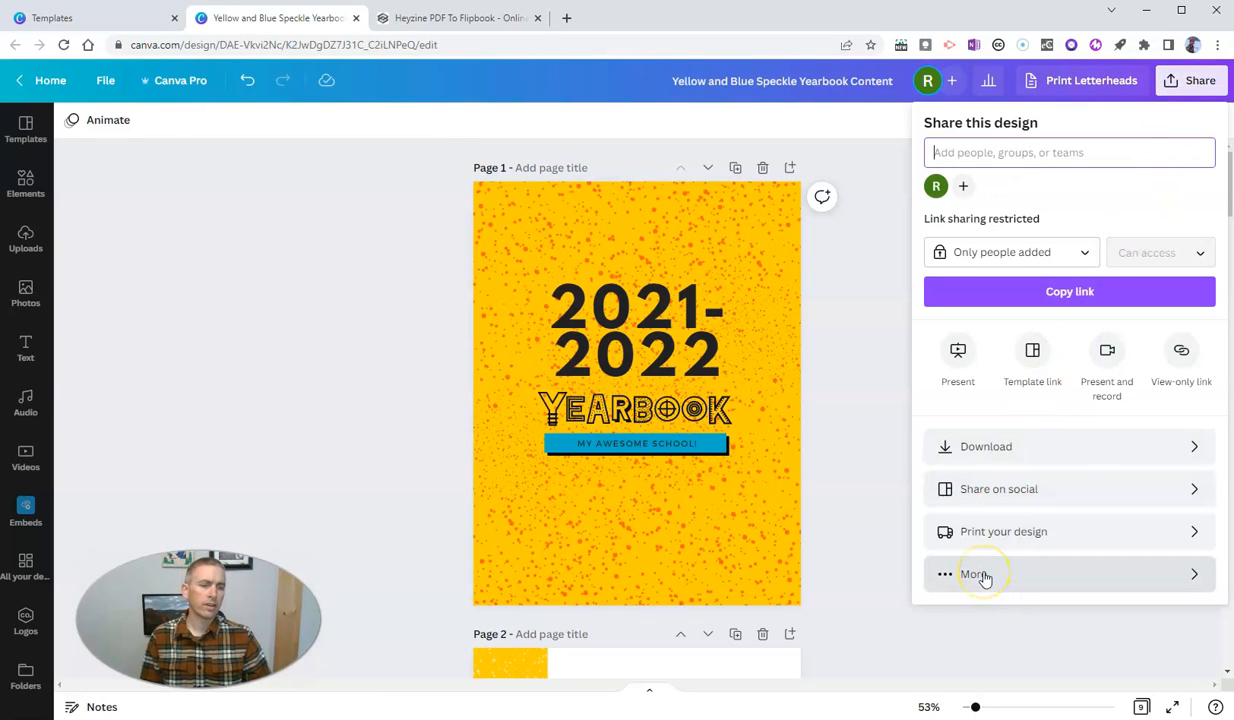
click(974, 572)
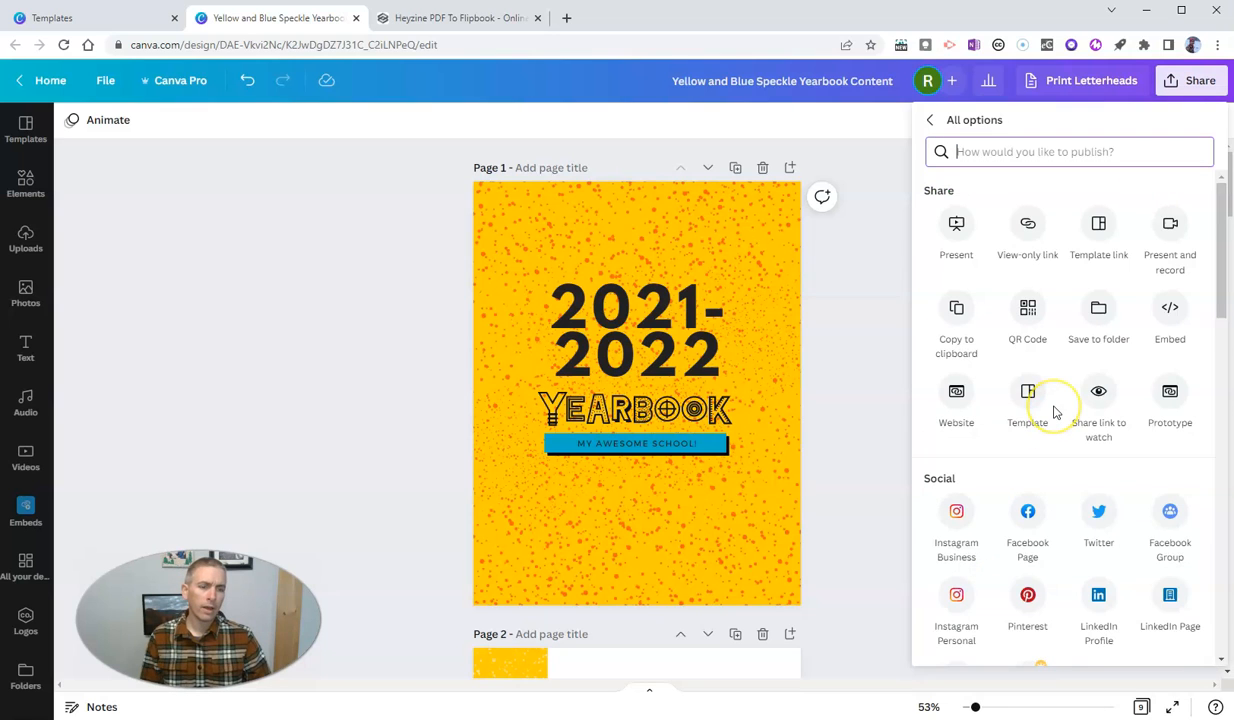
scroll(down, 3)
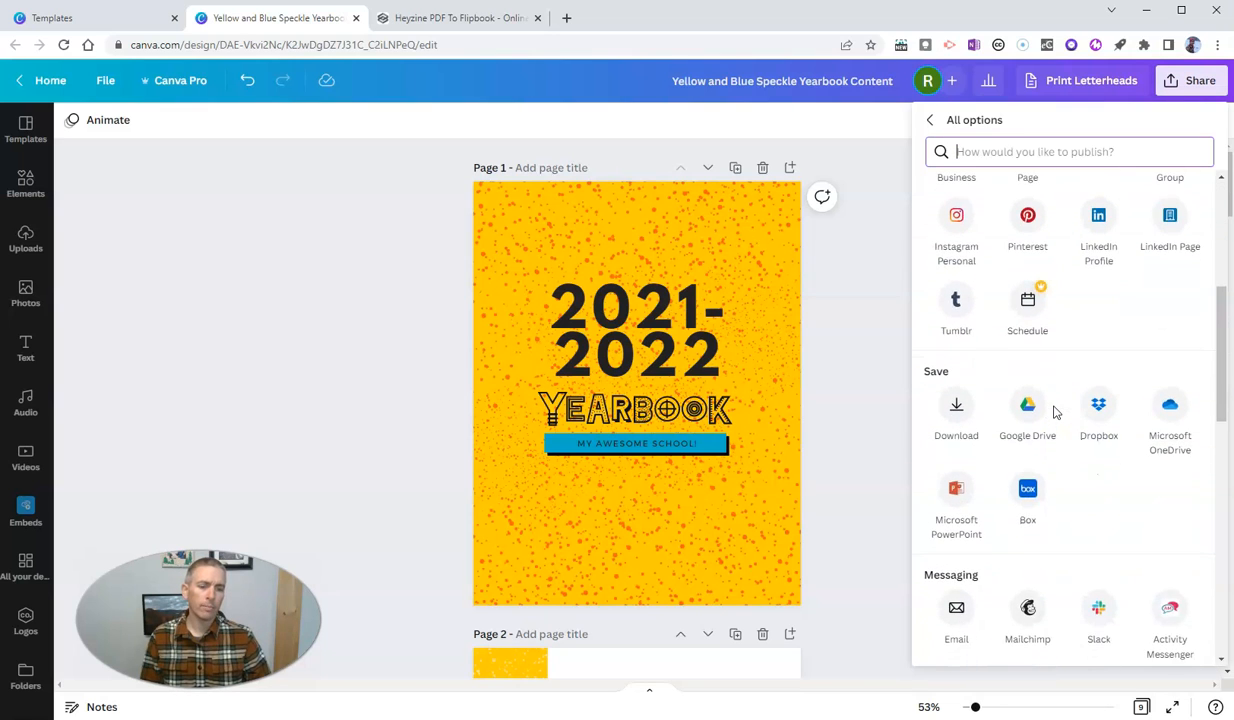
scroll(down, 3)
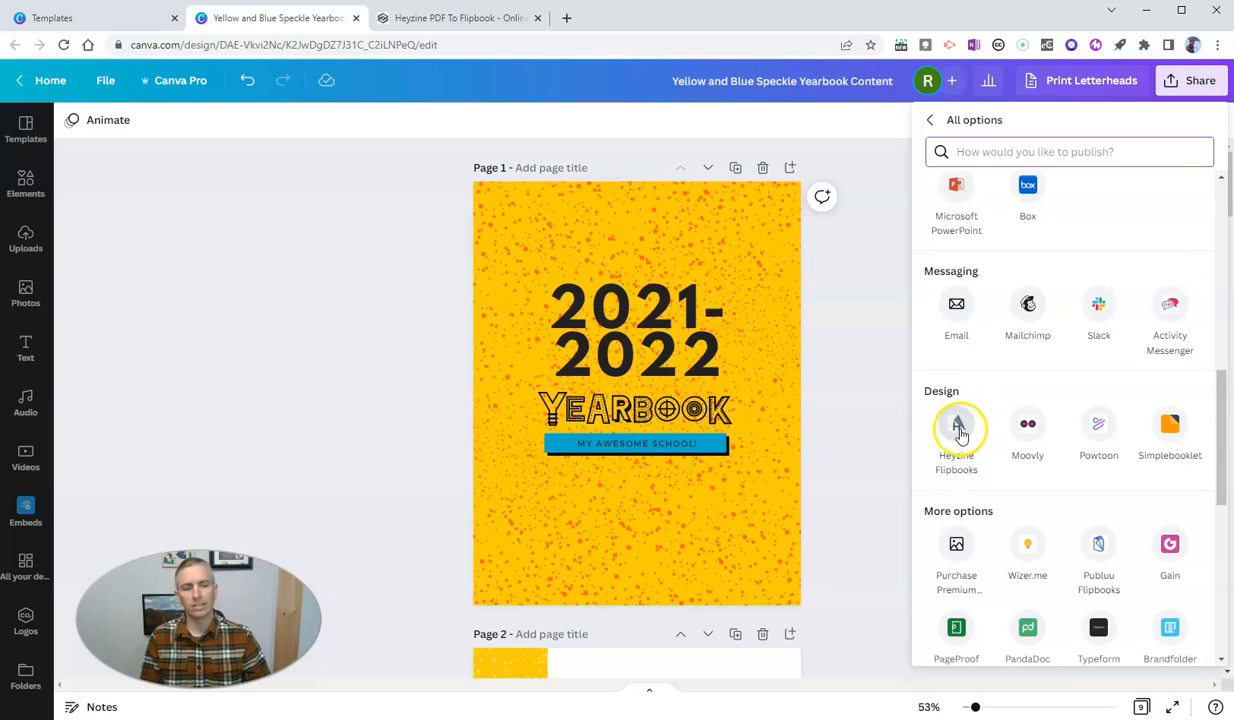
click(956, 424)
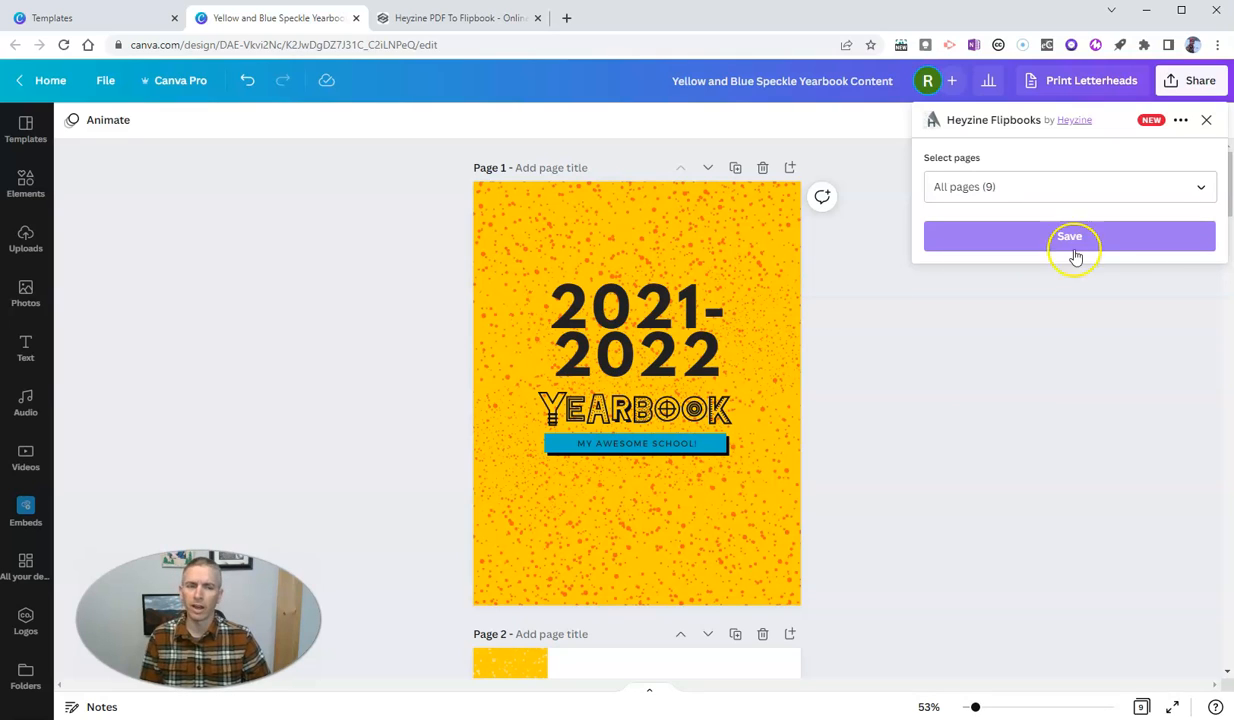
Save all yearbook pages to Heyzine Flipbooks and get the saved confirmation
click(1068, 236)
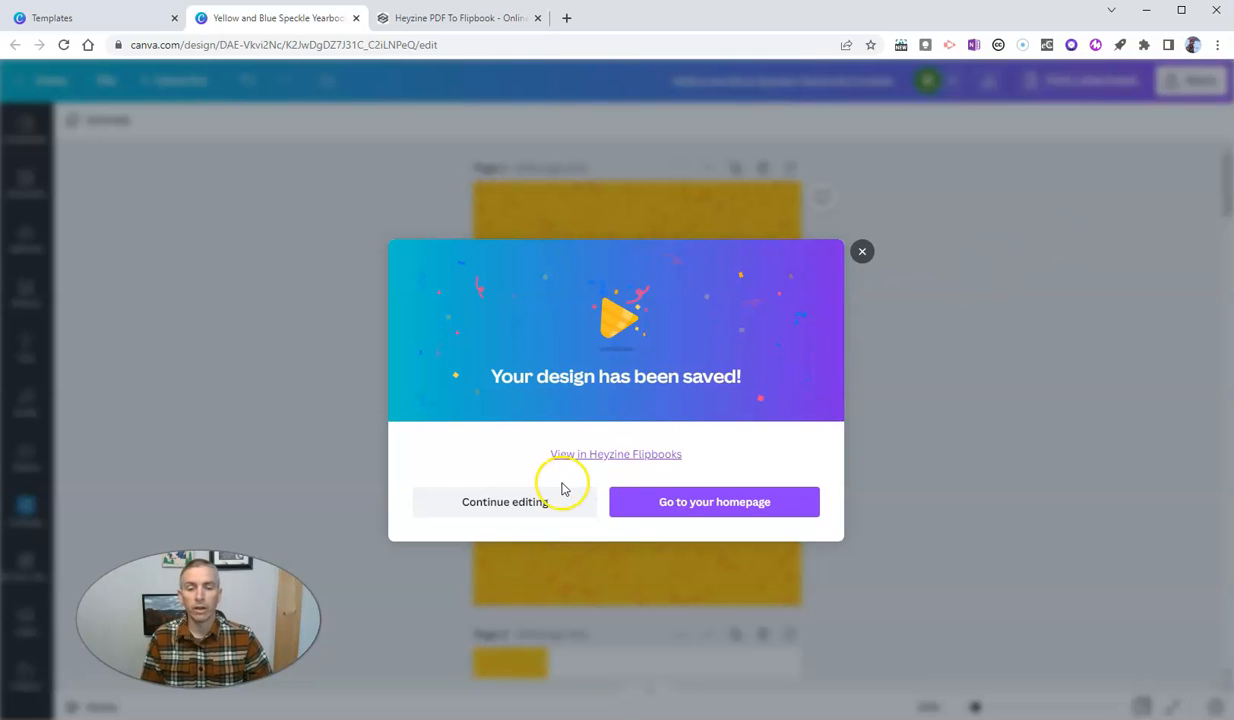
View the saved flipbook in Heyzine and dismiss the Welcome to Heyzine notice
click(616, 454)
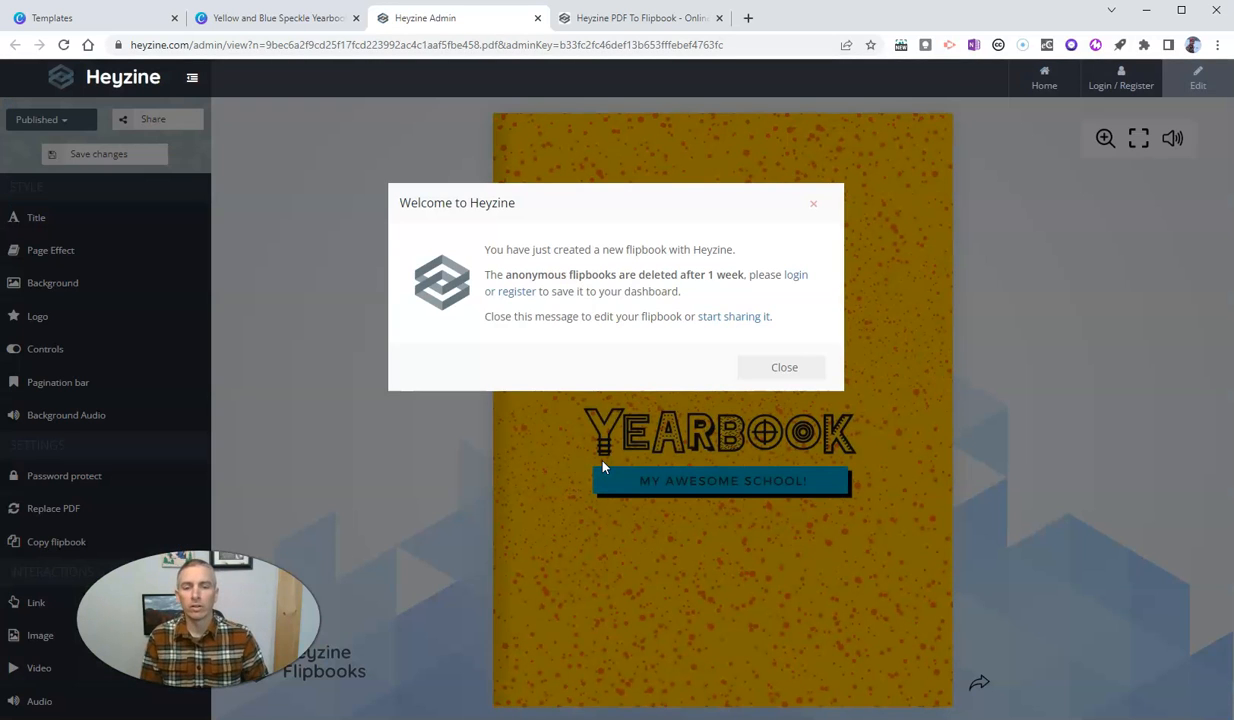
mouse_move(650, 362)
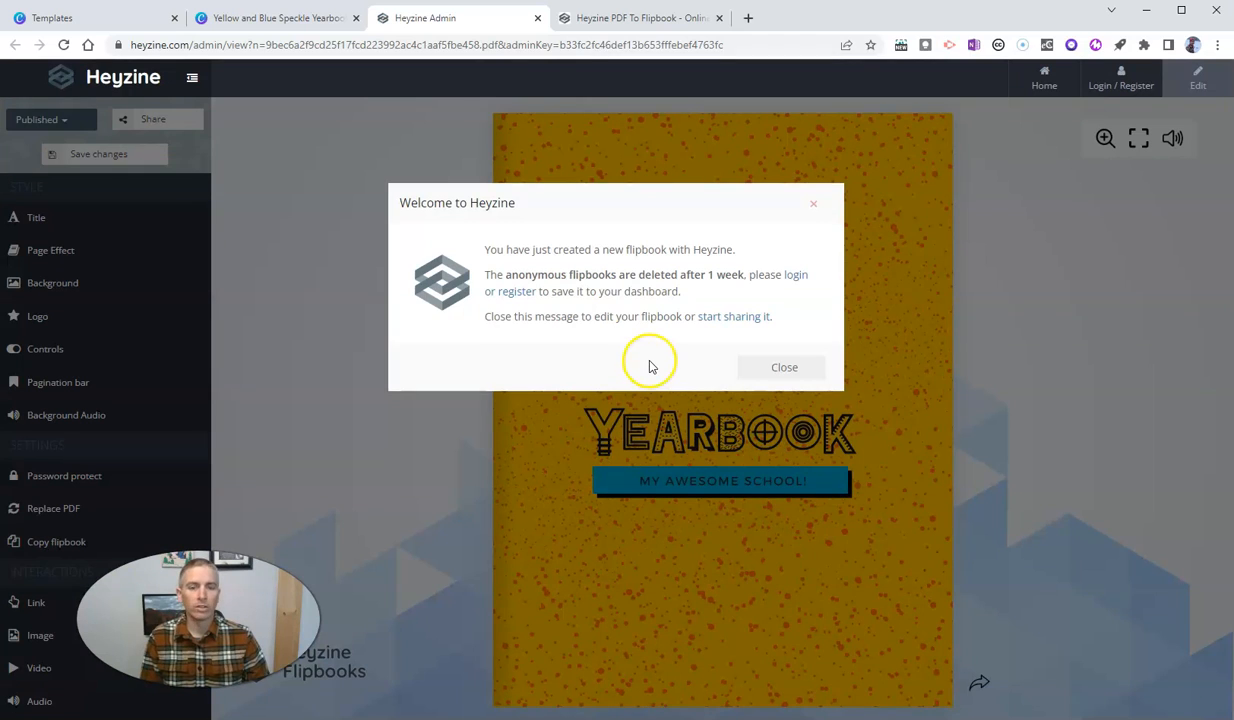
mouse_move(484, 358)
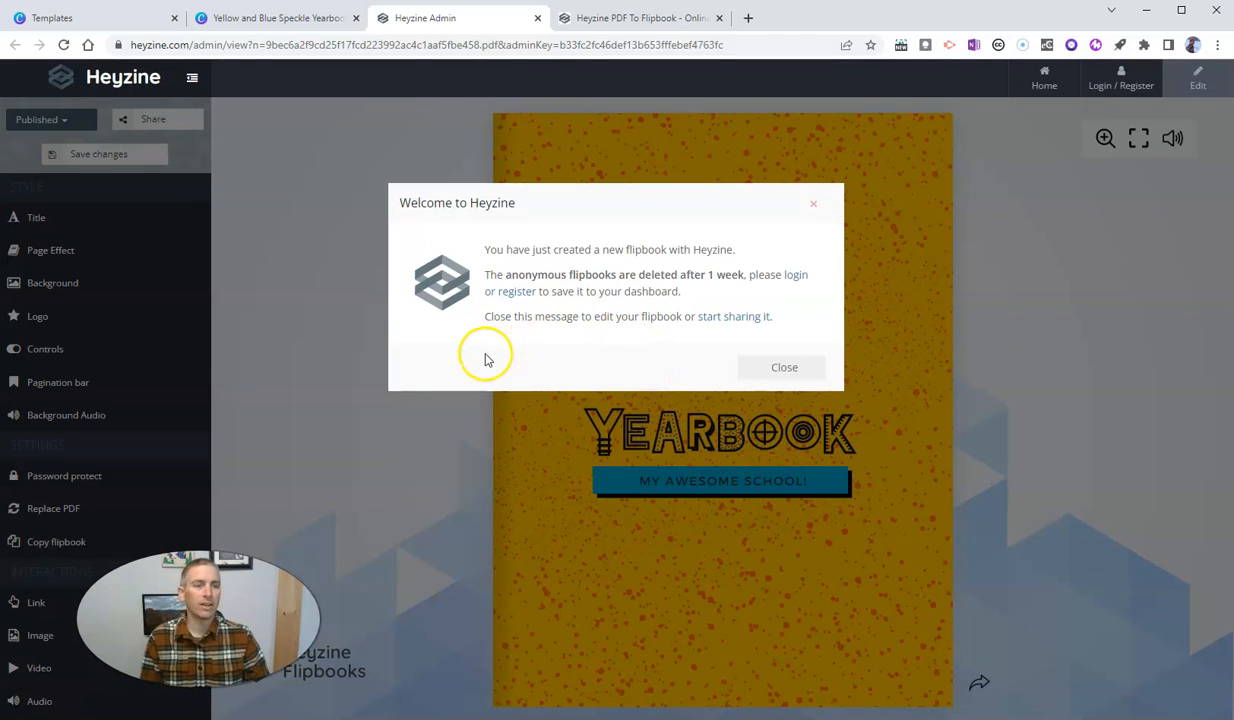
mouse_move(814, 206)
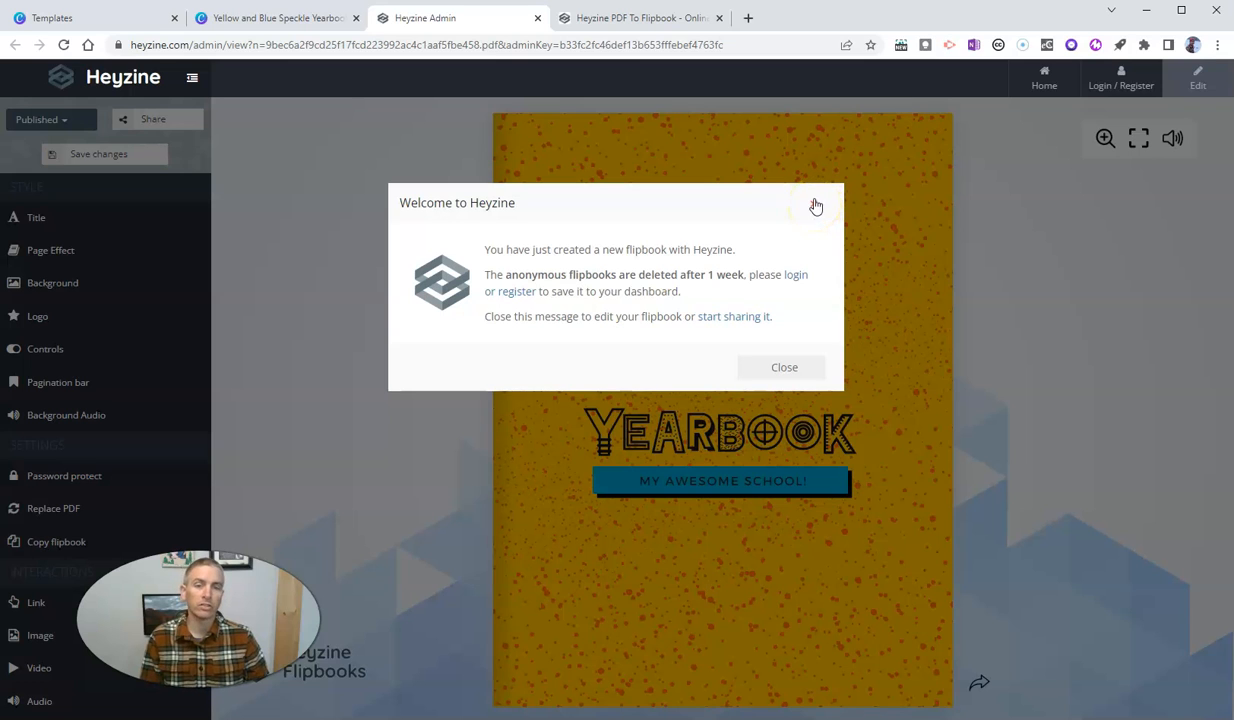
click(784, 368)
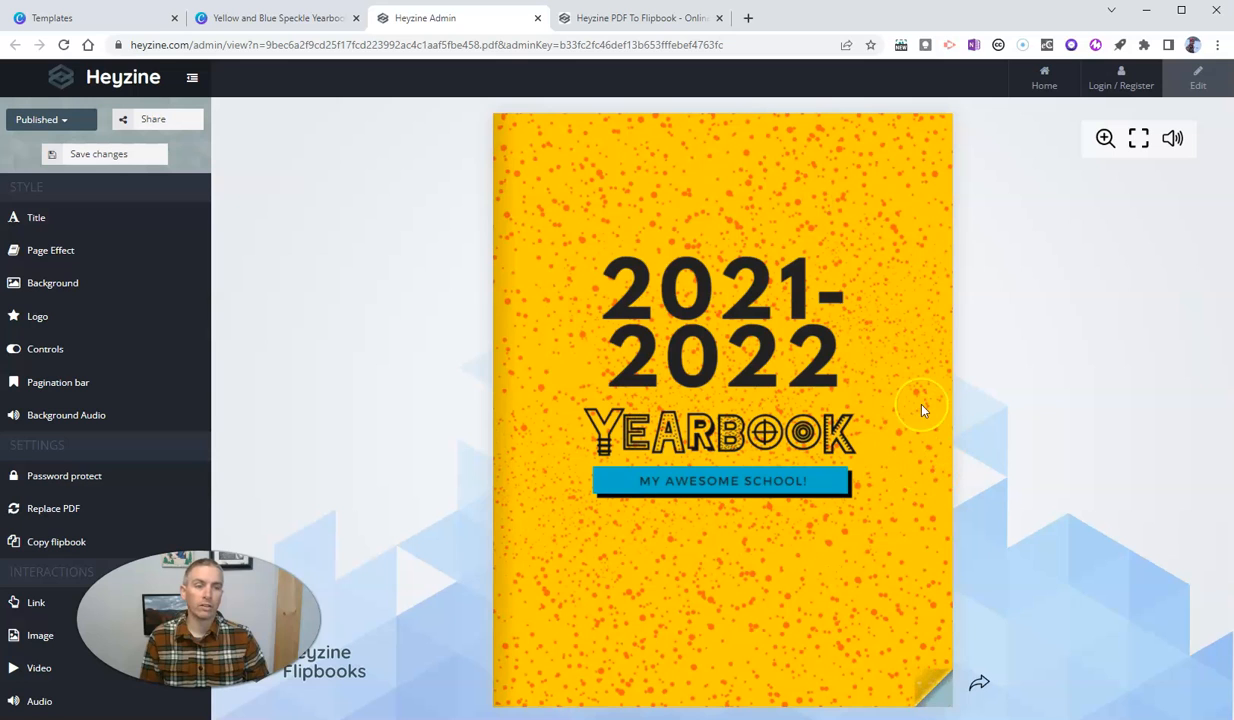
Page the flipbook through to the Poetry Club and Autographs spread
click(920, 404)
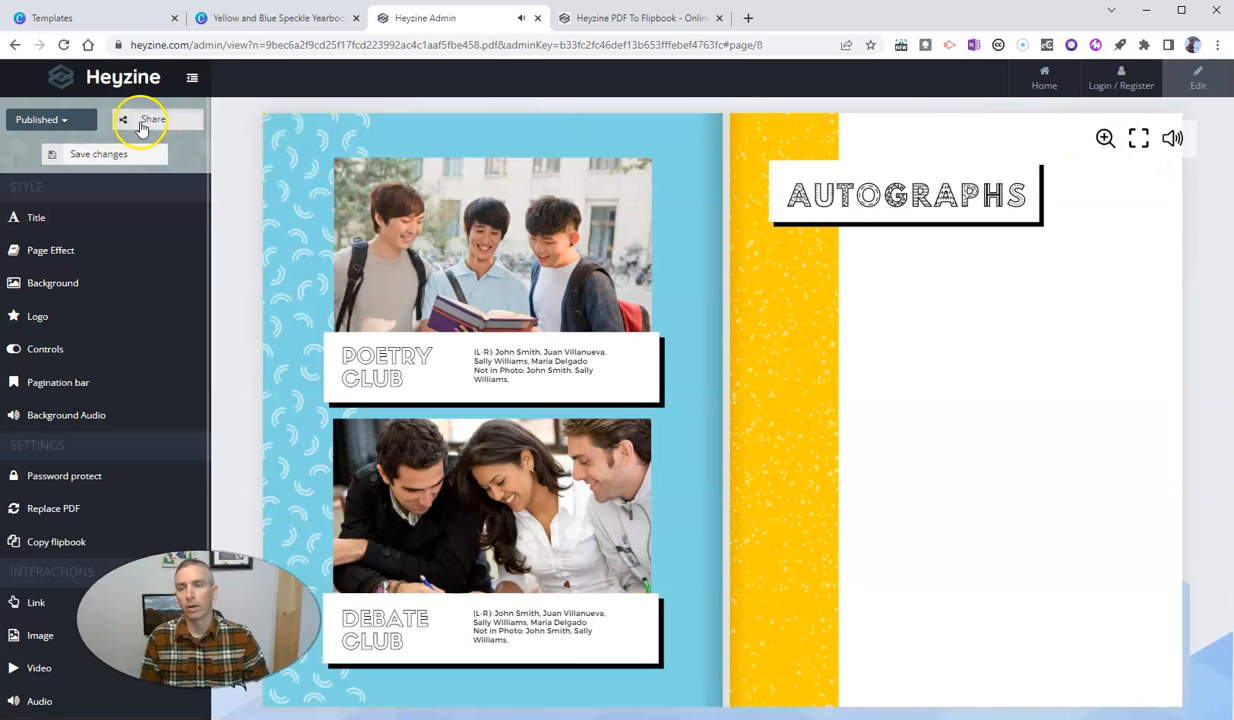
From Heyzine's Share options, open the public Reader link in a new tab
click(152, 120)
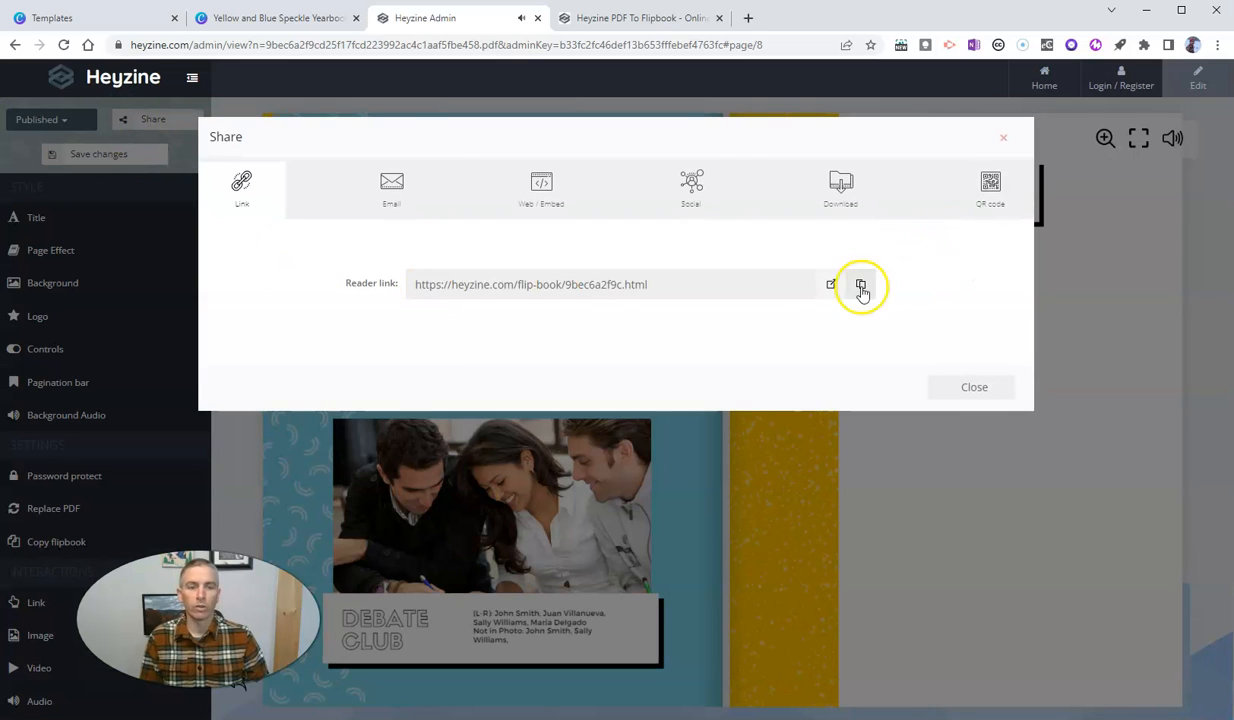
mouse_move(832, 284)
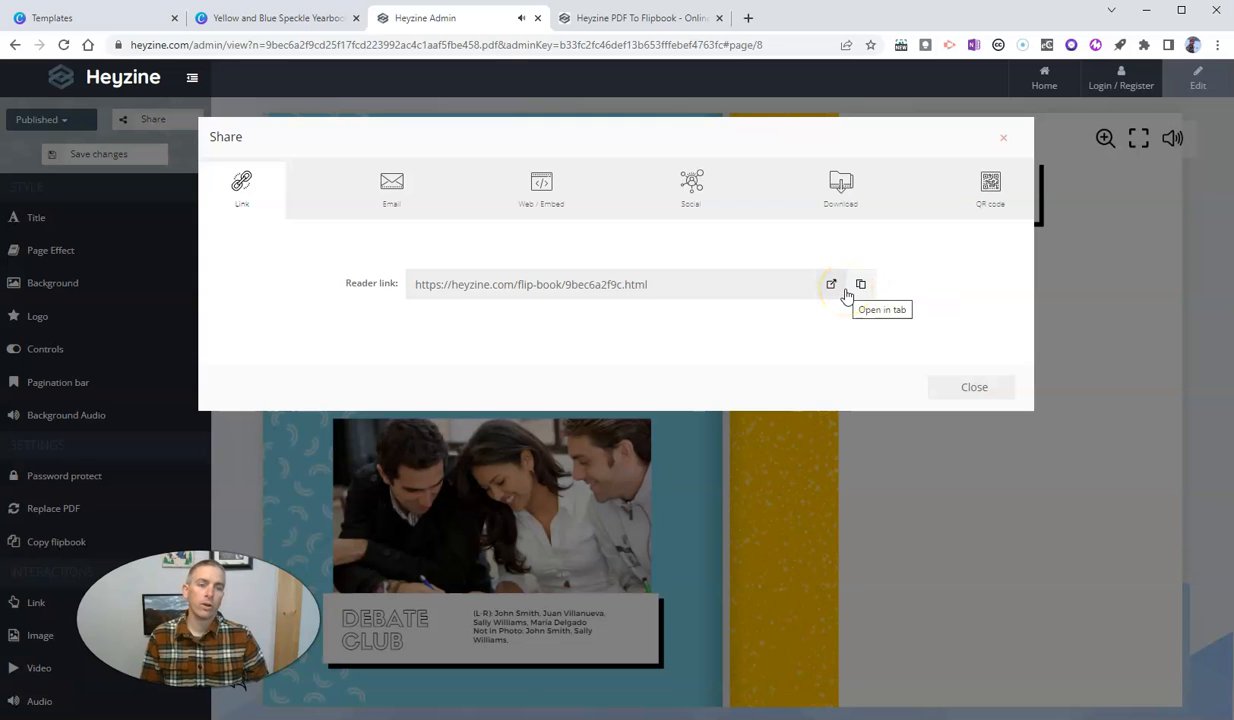
mouse_move(882, 292)
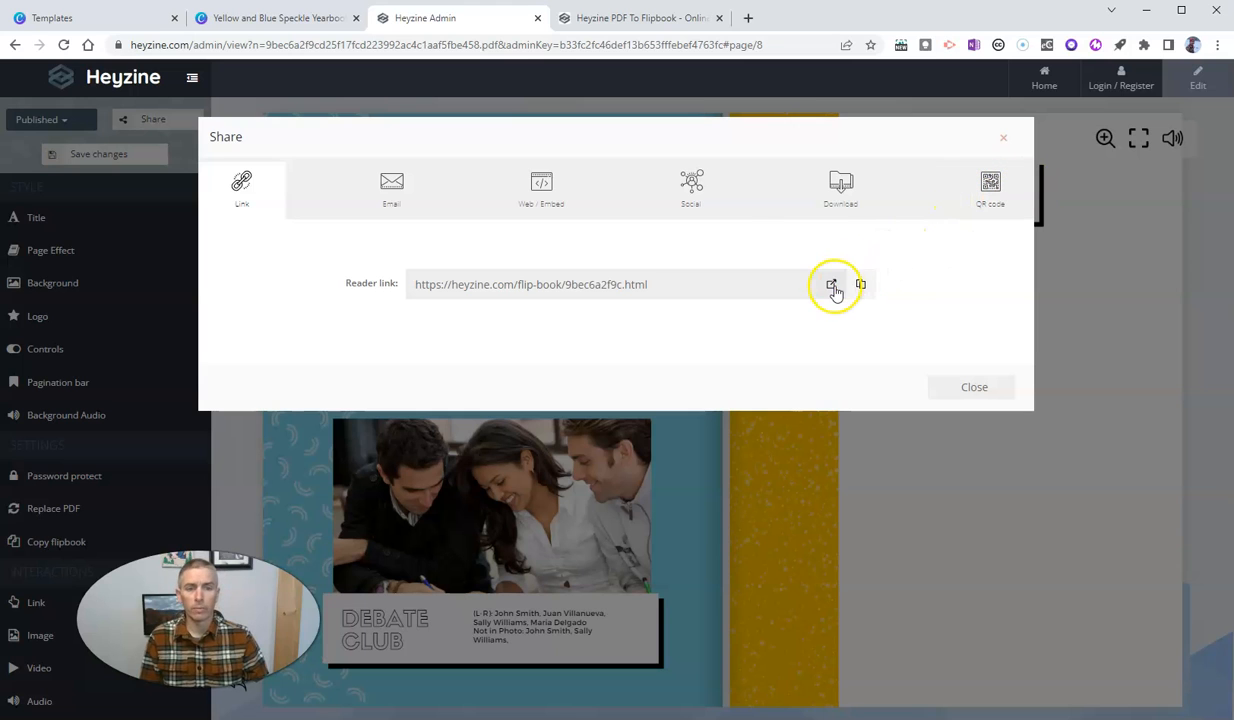
click(832, 284)
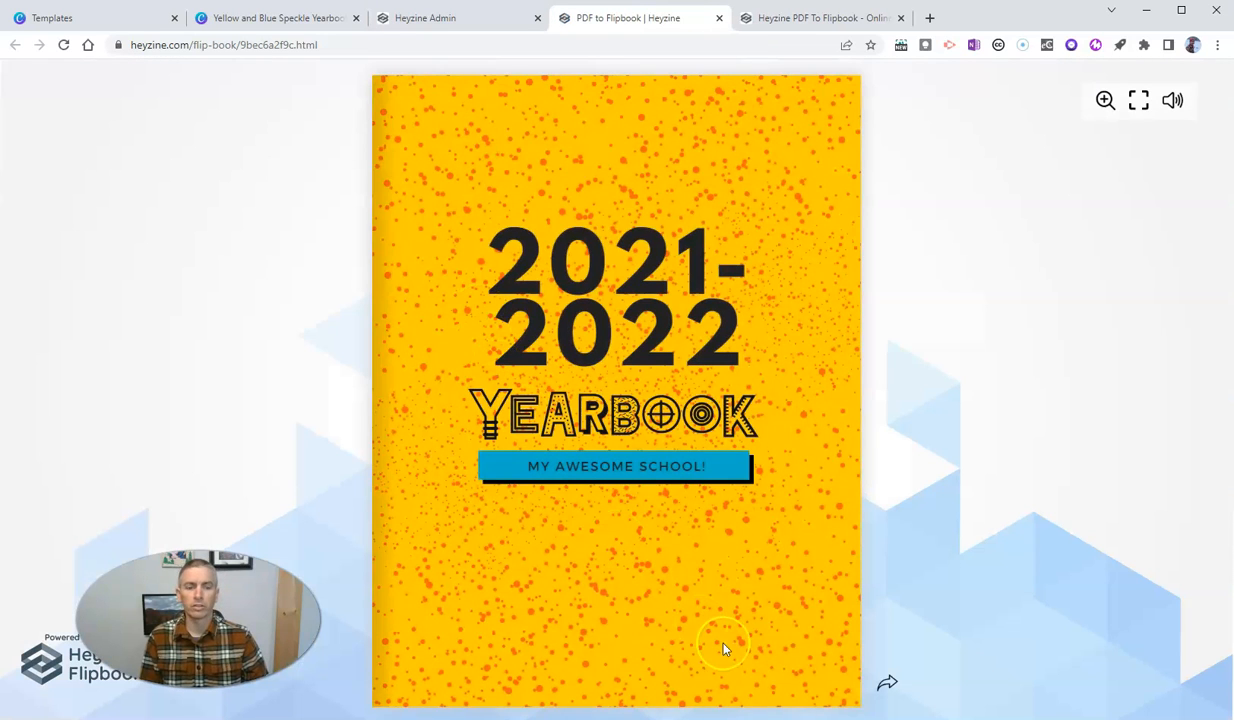